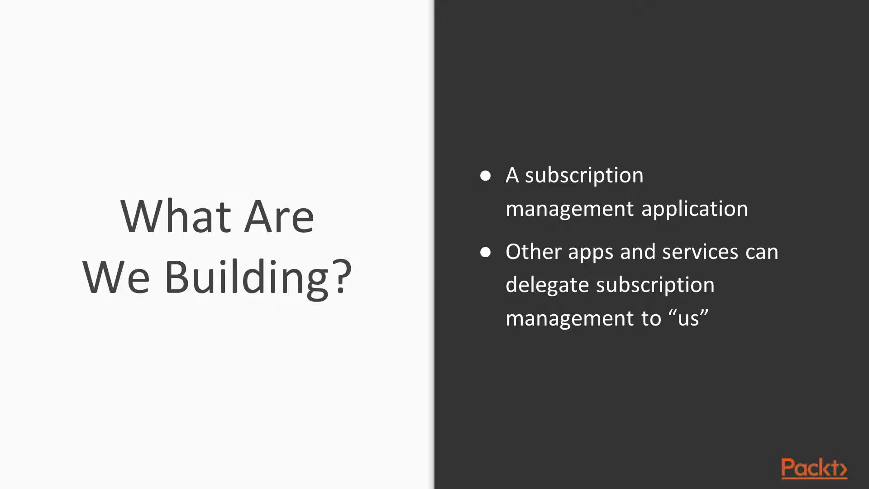
Advance the slideshow to the slide about user accounts and subscription plans.
key(Right)
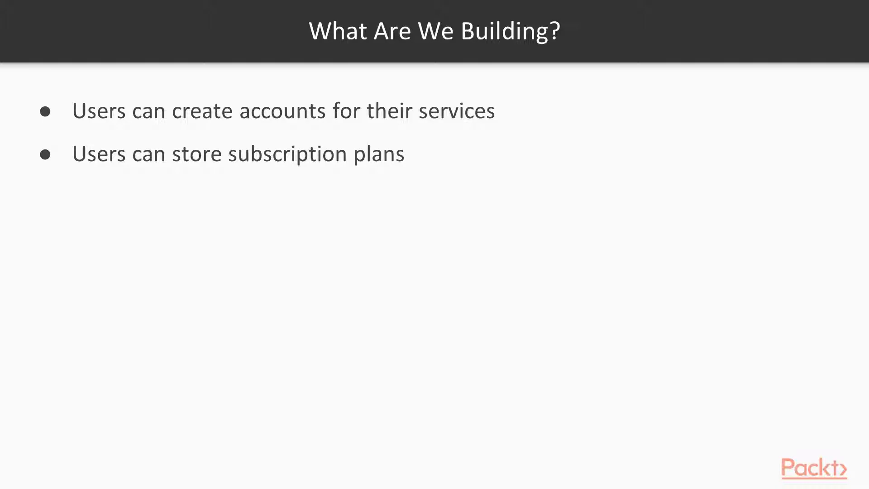
key(Right)
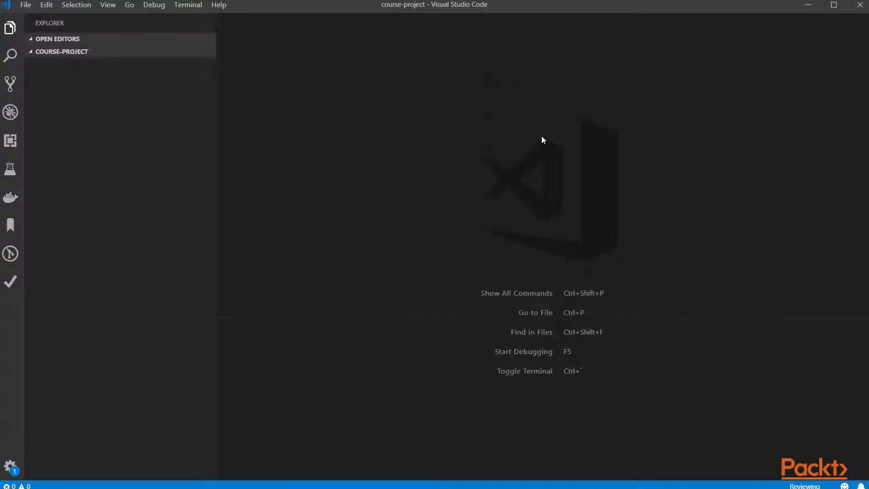
Run npm i express in the integrated terminal to install Express.
key(Ctrl+`)
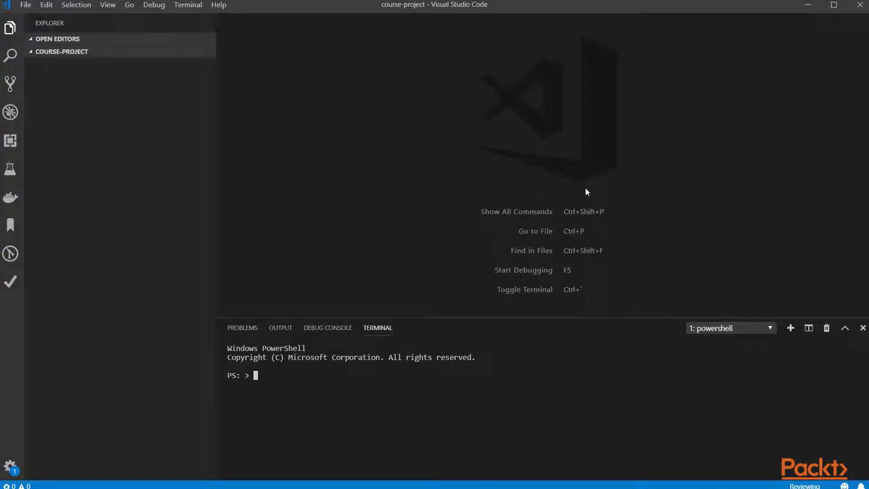
text(npm init -y)
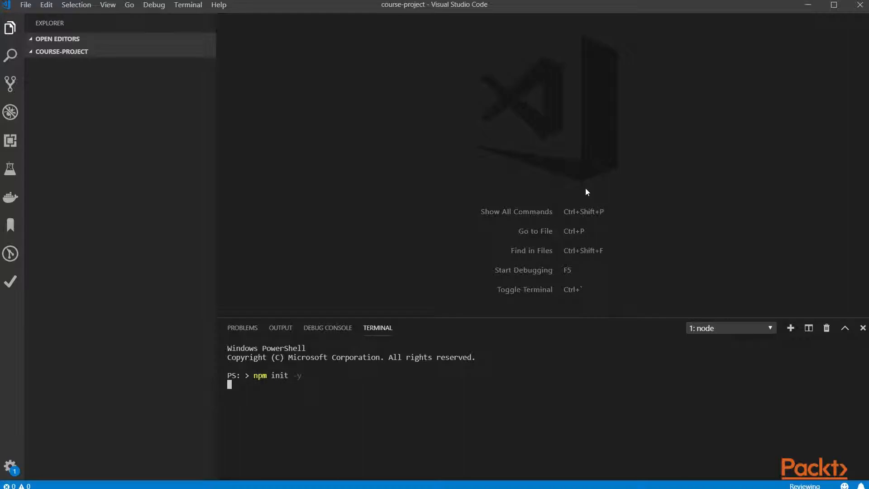
key(Enter)
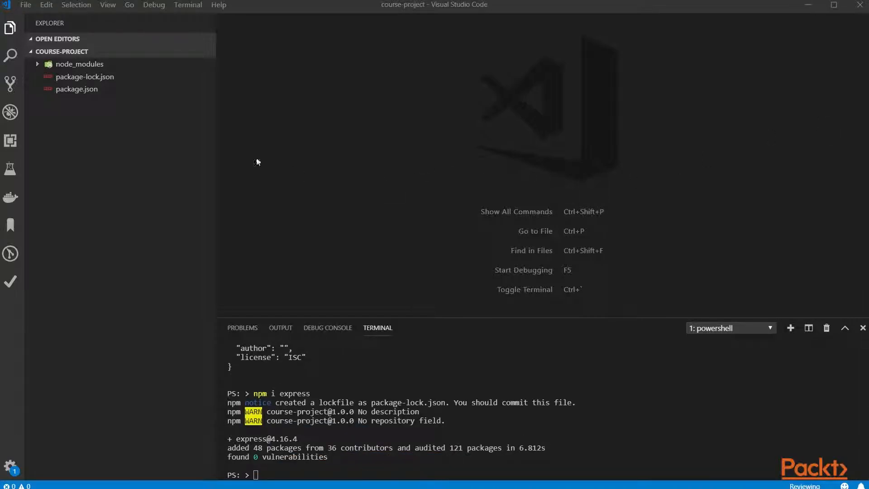
Create a new file named server.js in the project root.
click(161, 51)
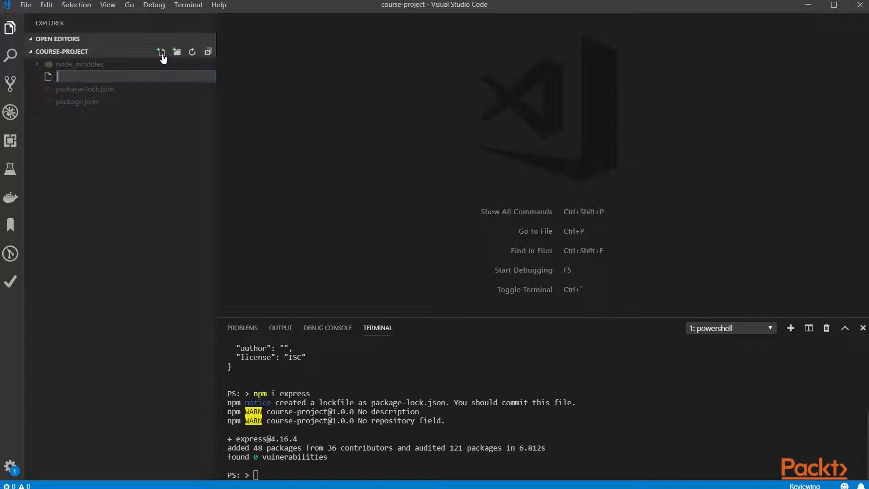
text(server.js)
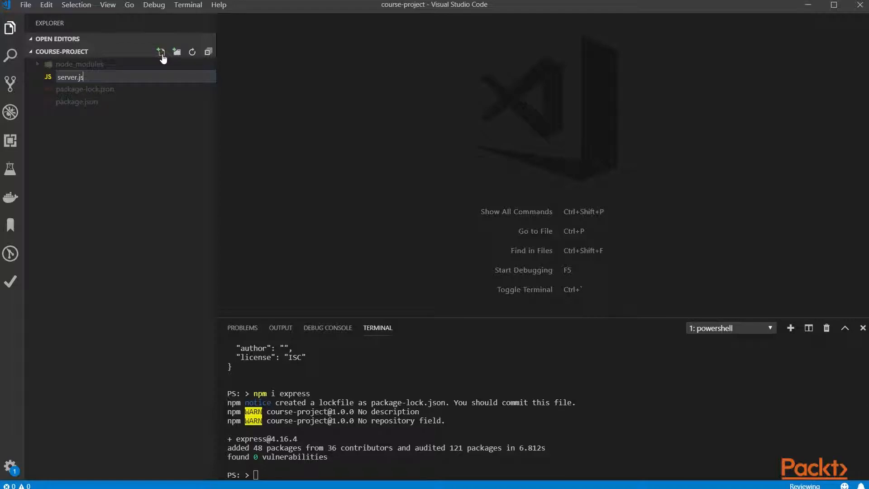
key(Enter)
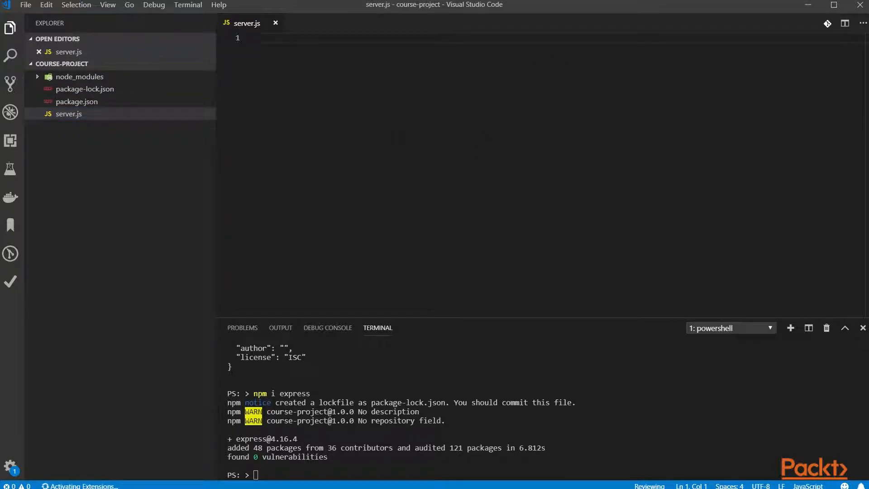
Require express and define PORT from process.env with a default of 3000.
text(const e)
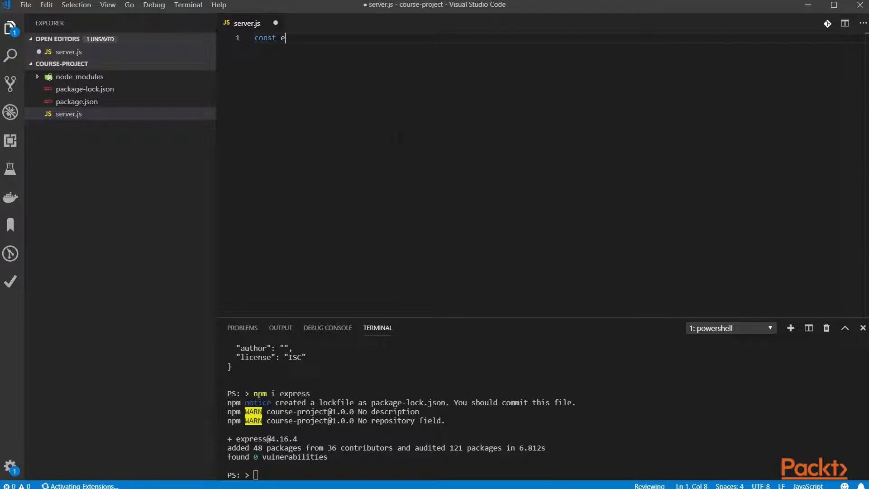
text(xpress = require)
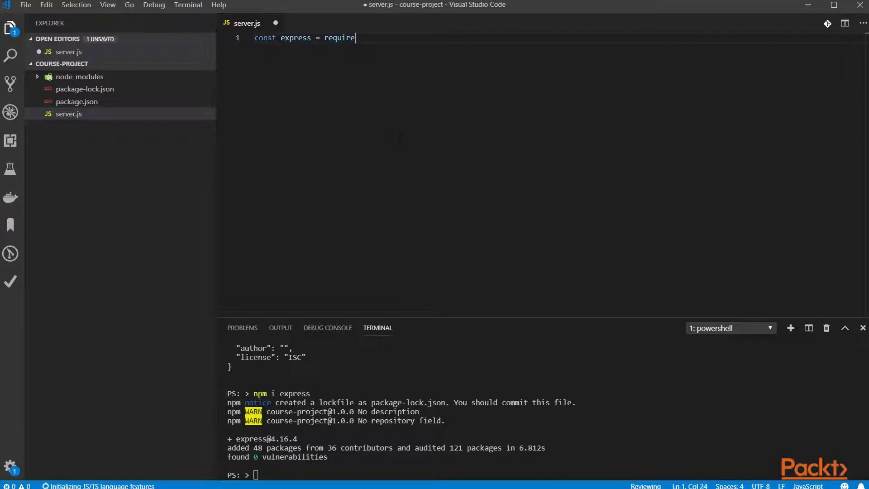
text(("express"))
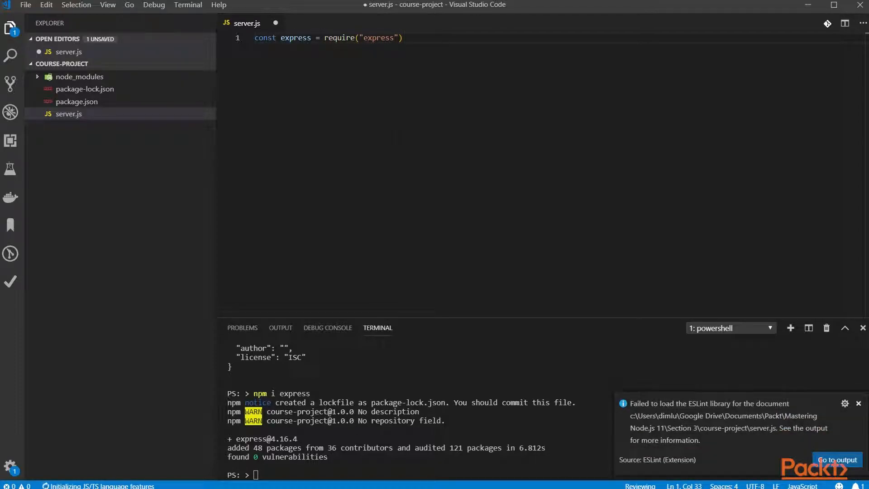
text(;)
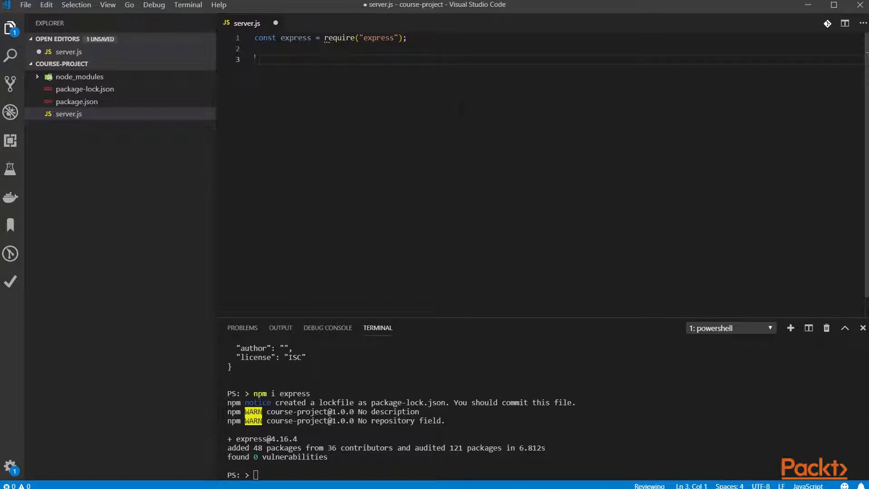
text(const)
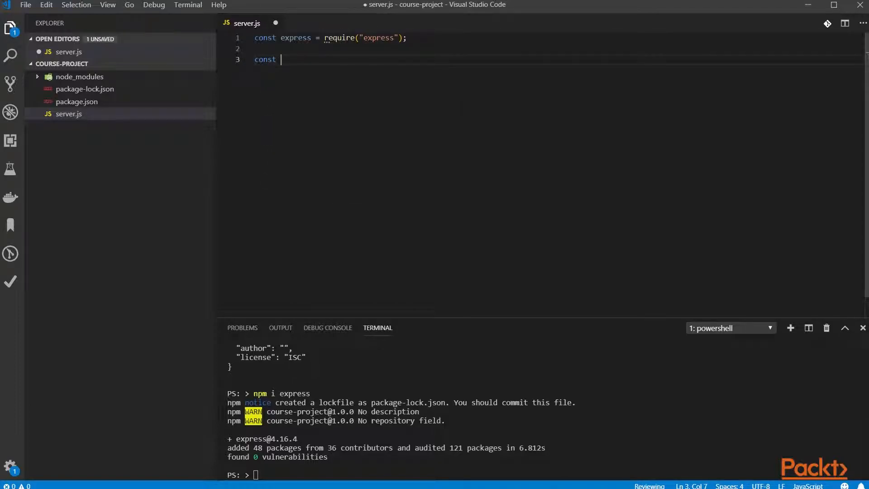
text(PORT)
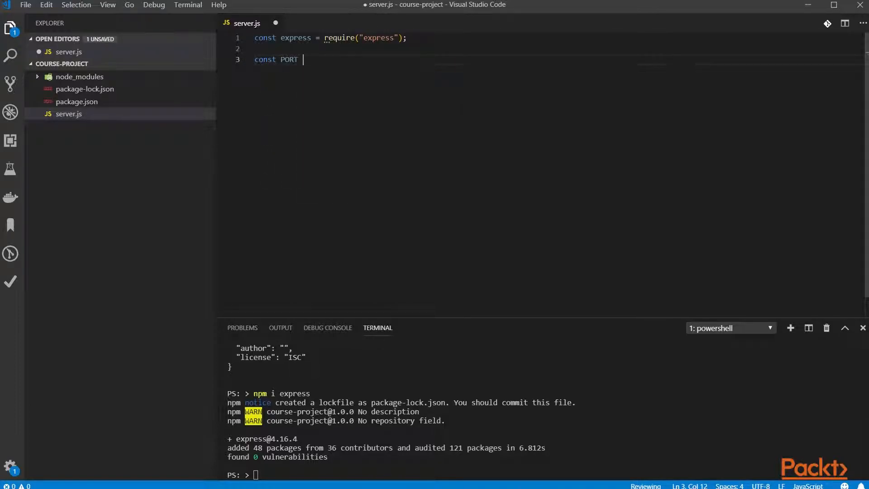
text(=)
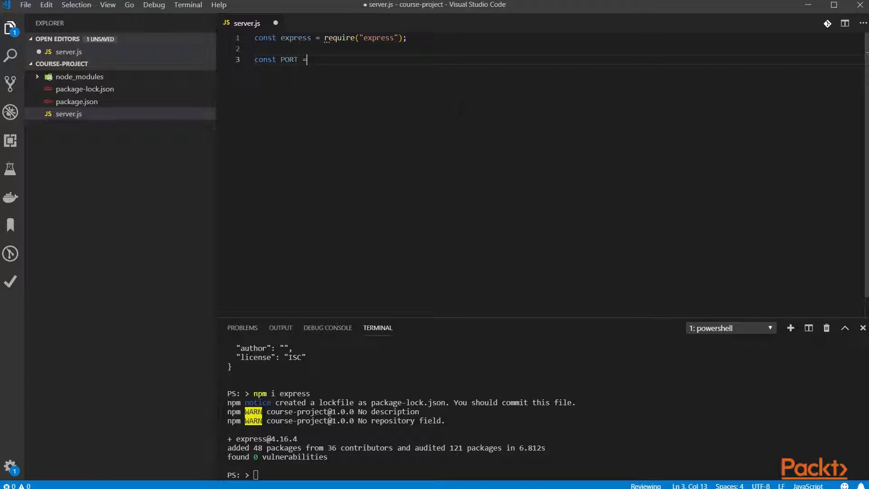
text(pr)
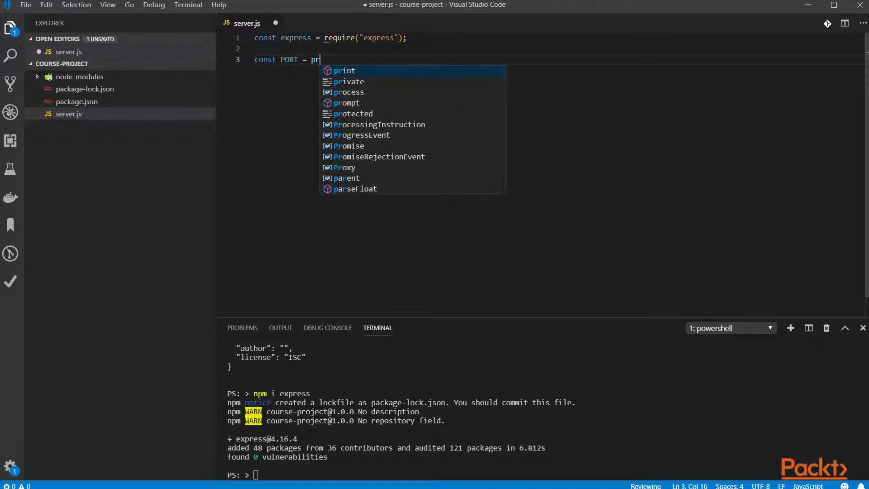
text(oces)
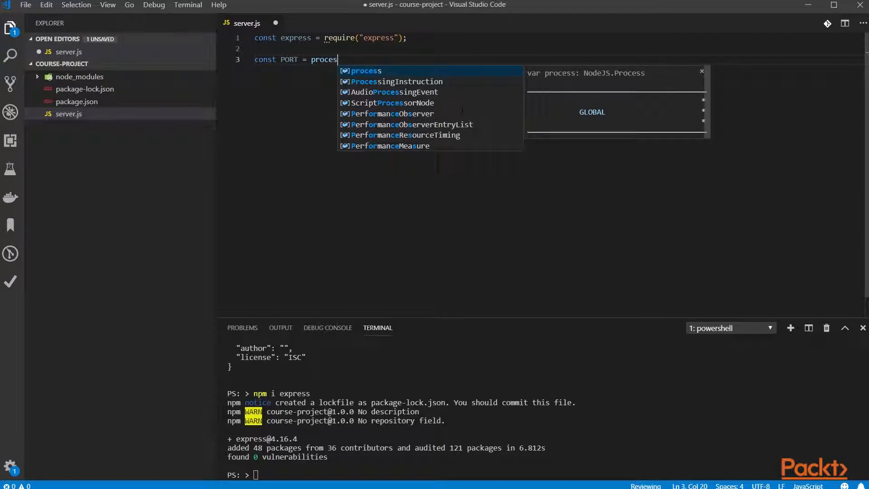
text(s.env)
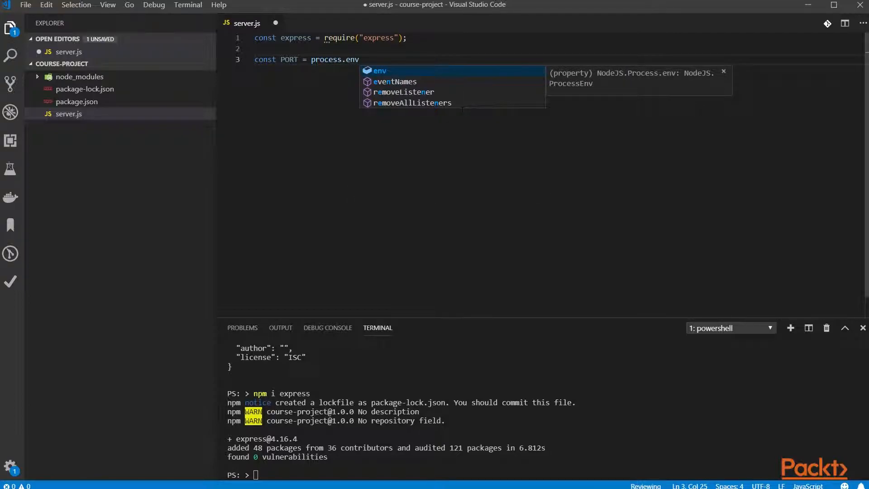
text(.PORT)
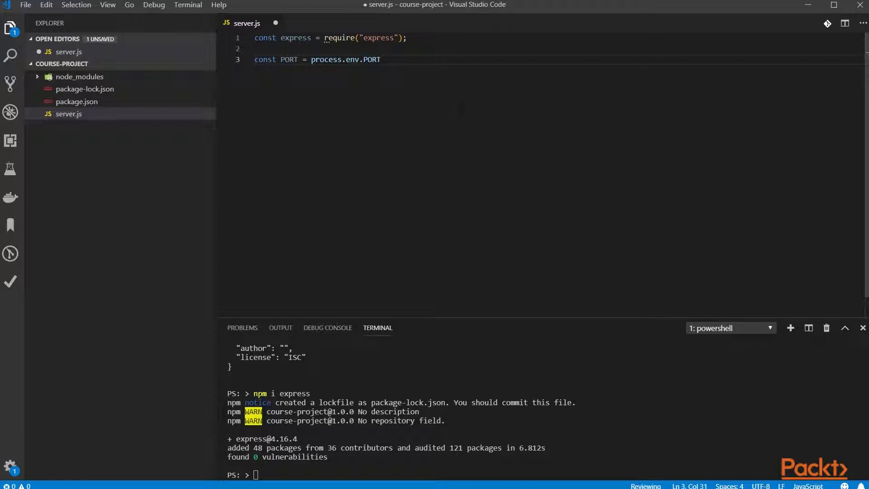
text(|| 3000;)
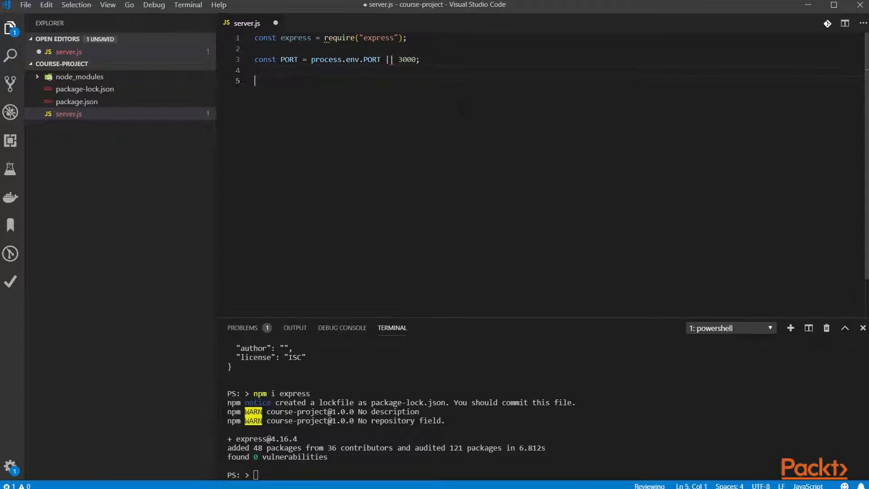
Create the Express app and make it listen on PORT.
text(const app = express();)
text(app.lis)
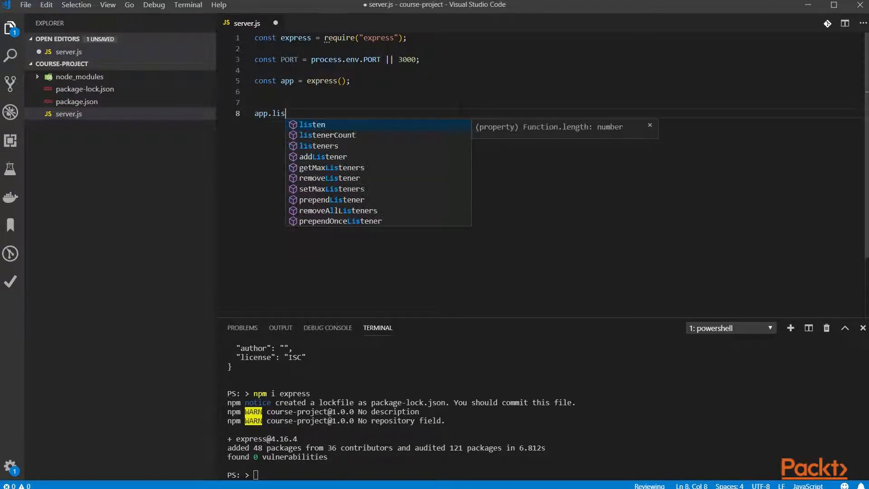
text(ten(PORT, () => {)
text(console.log(`Server listening on port ${PORT}`);)
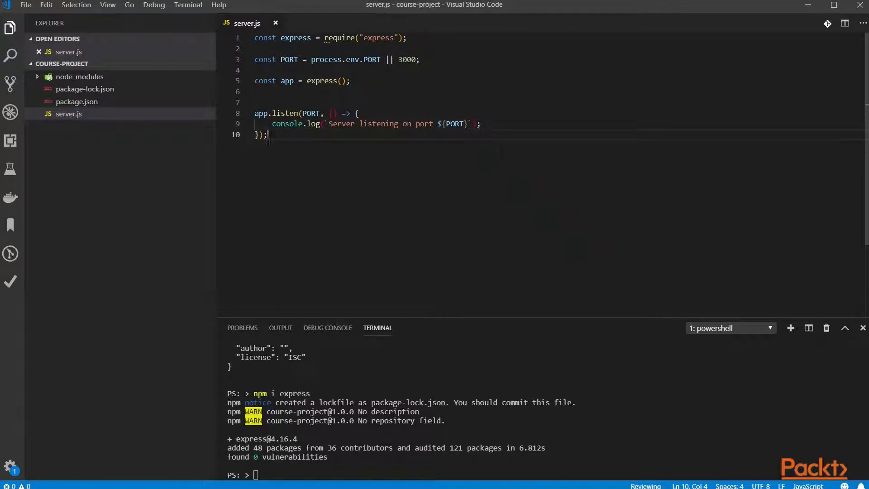
mouse_move(177, 64)
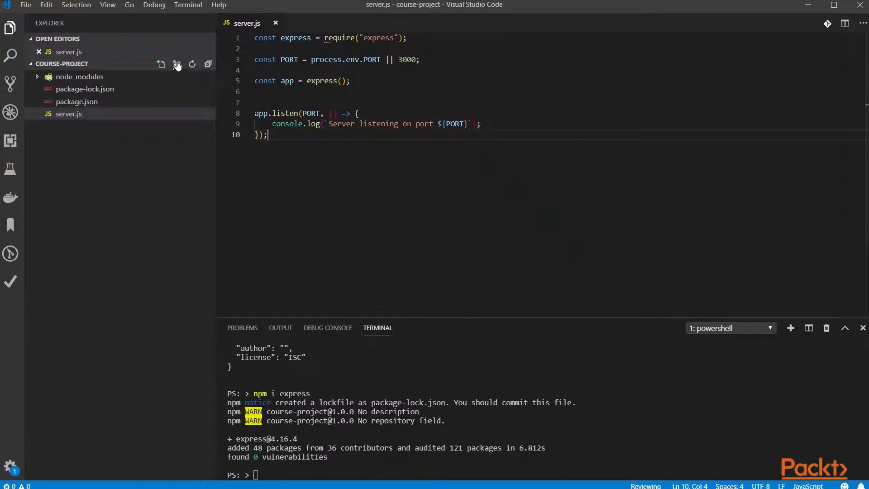
Create a controllers folder containing a new plans-controller.js file.
click(176, 63)
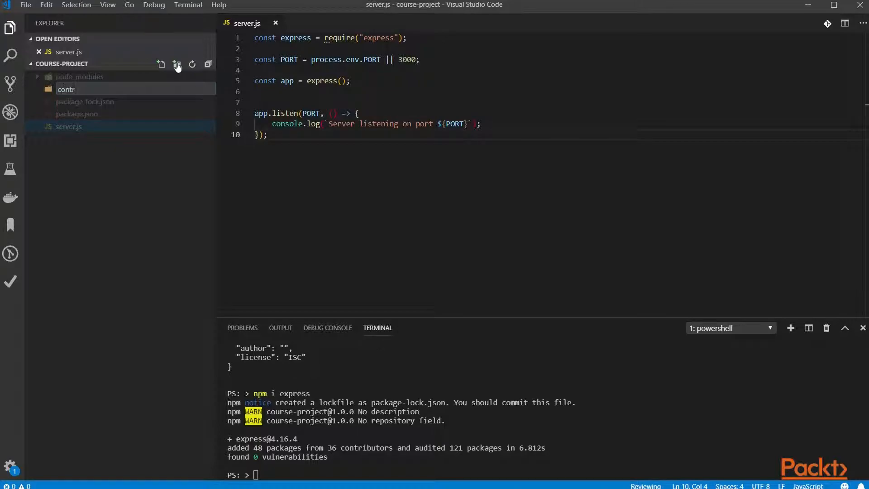
key(Enter)
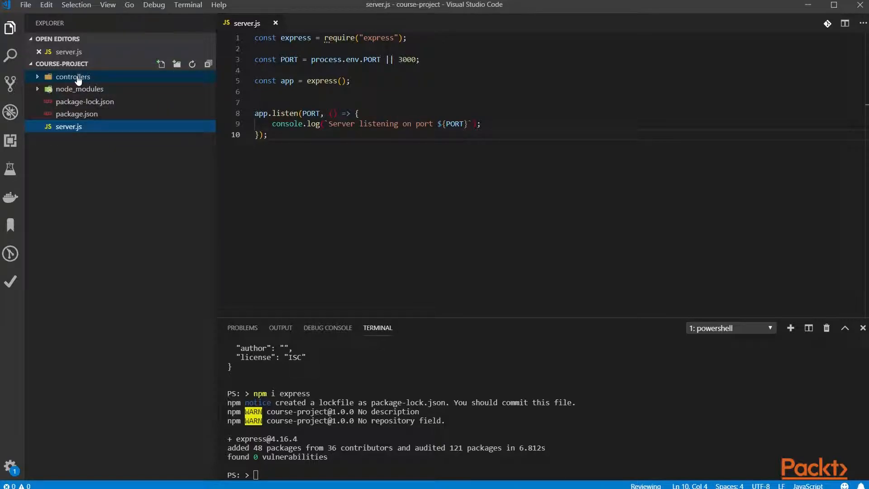
right_click(73, 76)
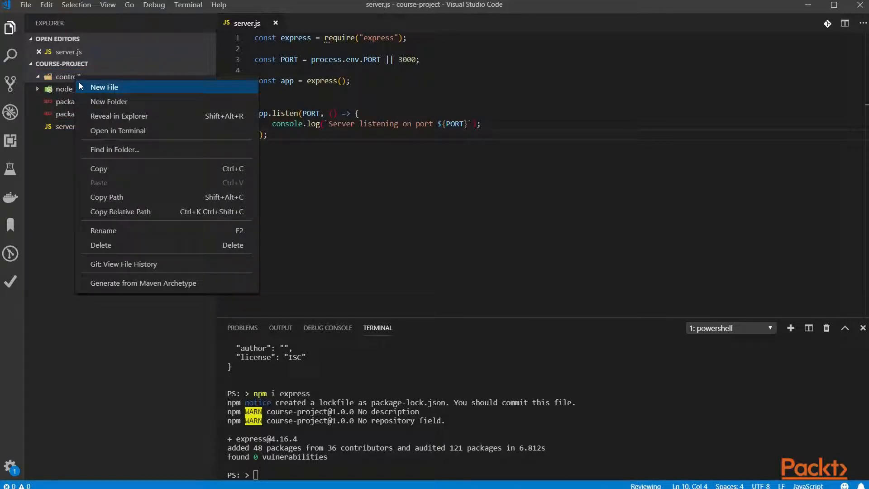
click(105, 87)
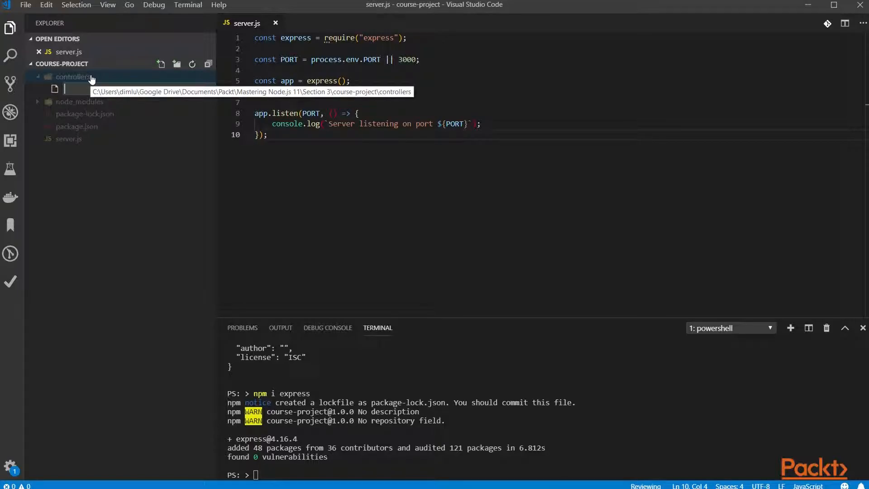
text(plans-controller.js)
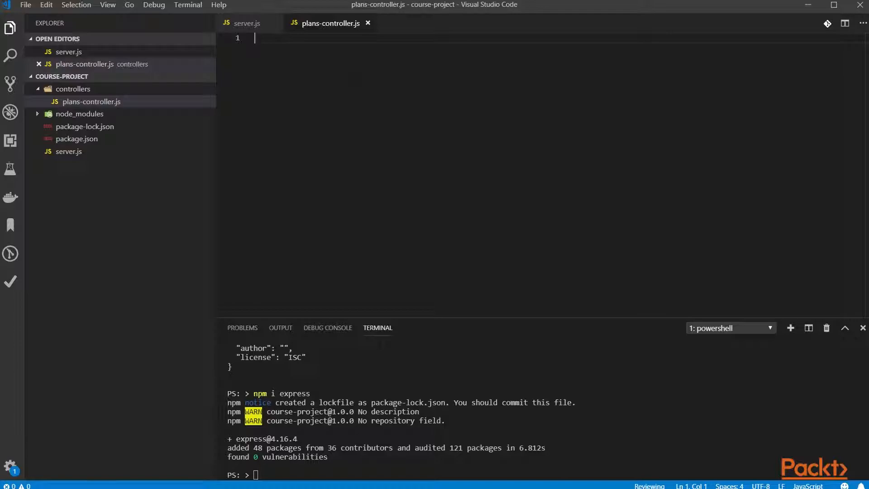
Define an Express router with empty GET / and GET /:id handlers.
text(const router = require("e)
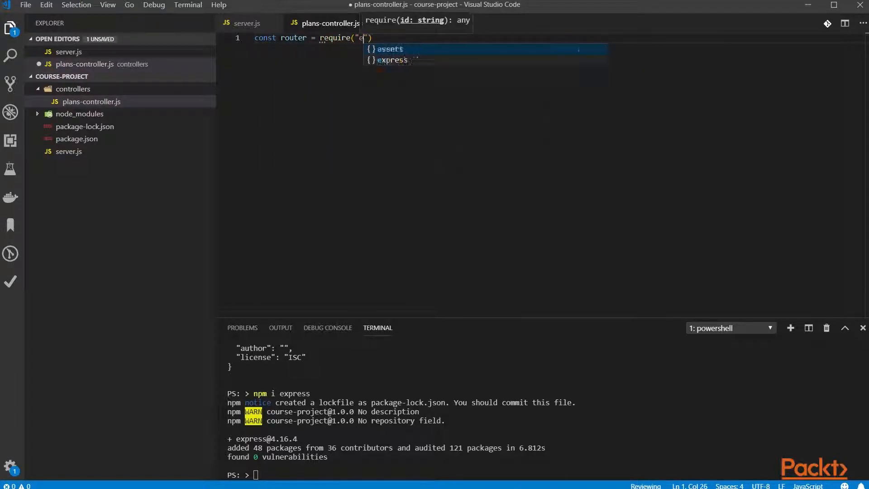
text(xpress").Router();)
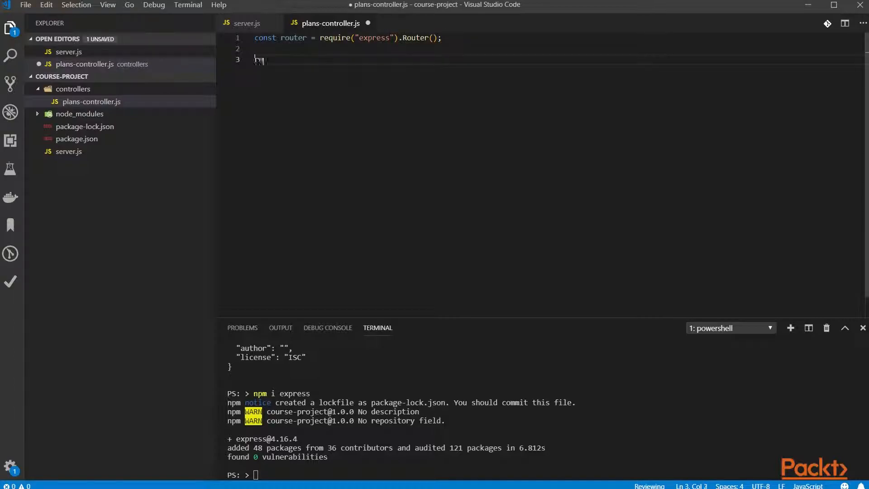
text(router.get("/"))
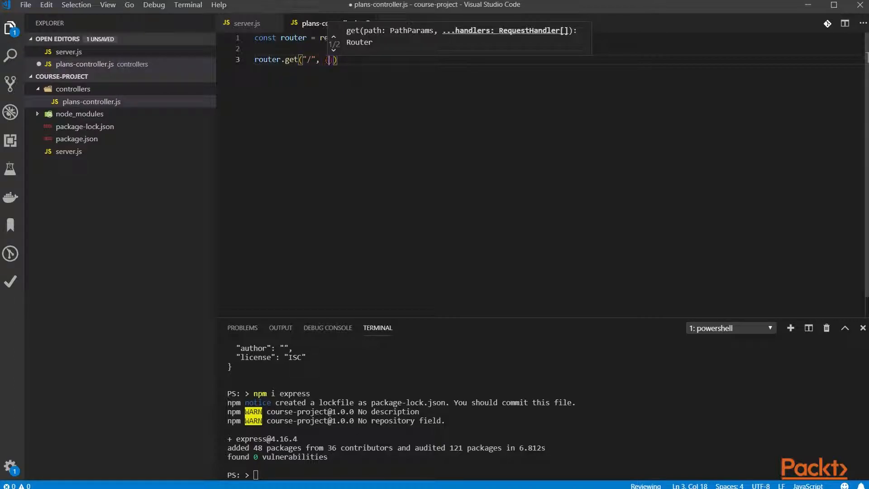
text(req, res)
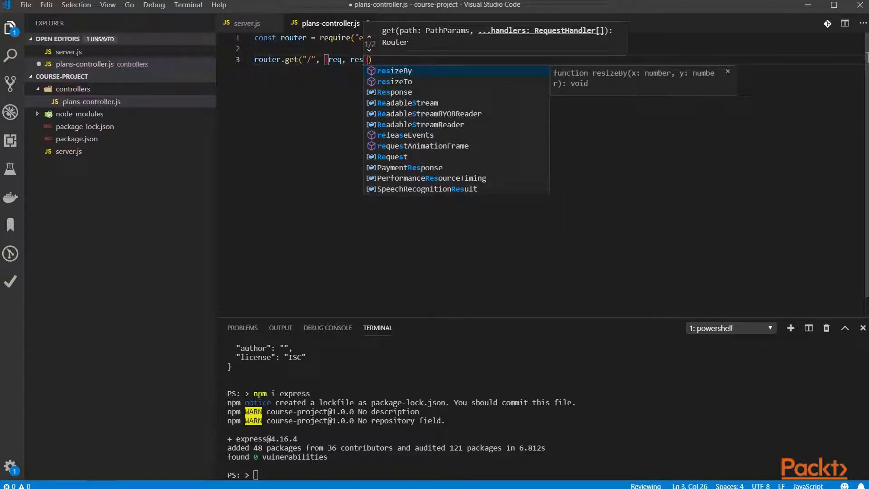
text(=> {})
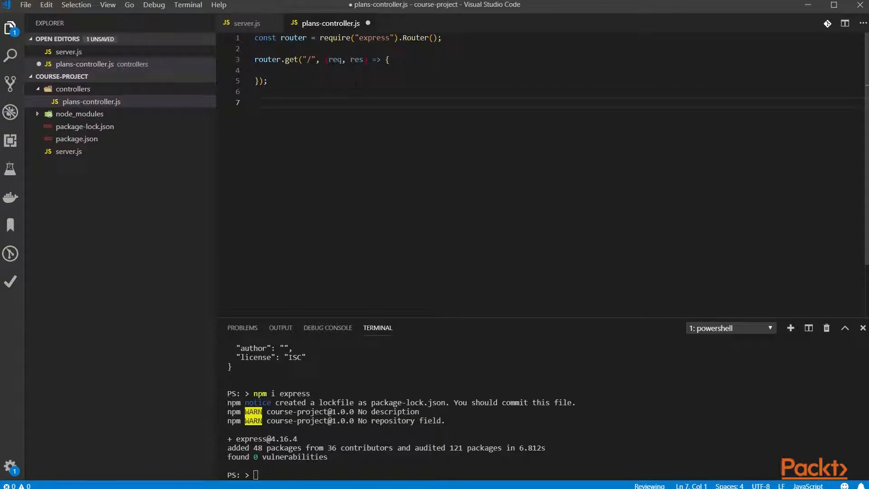
text(router.get(""))
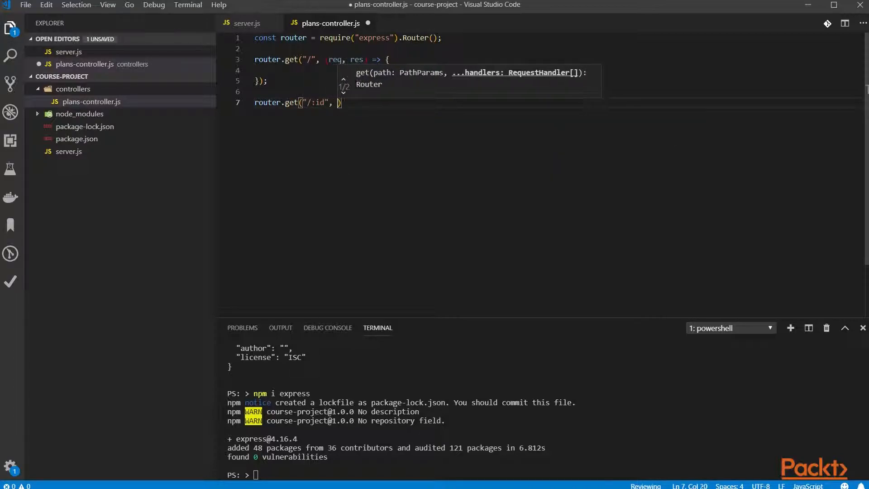
text(rq,)
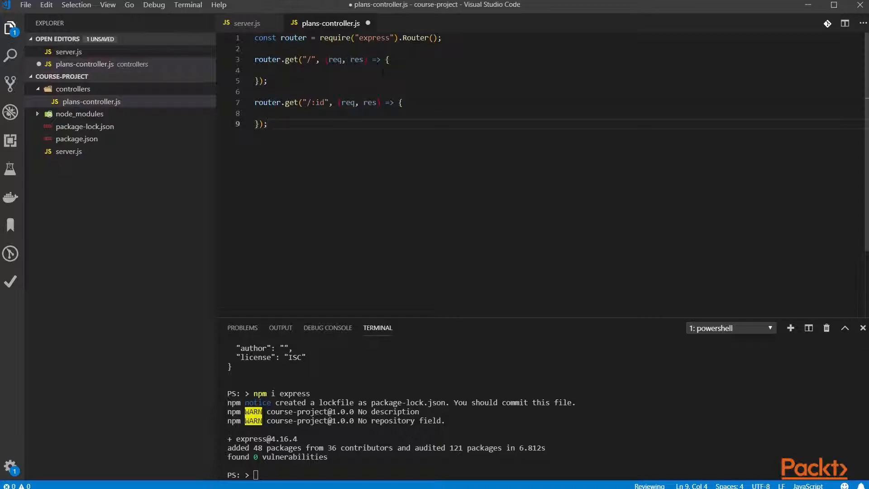
Add POST / and DELETE /:id handlers and export the router as the module.
text(router.)
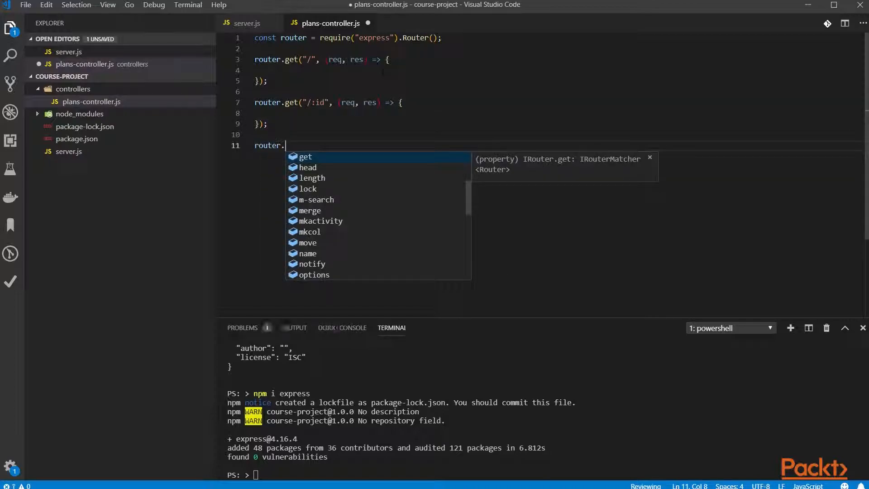
text(post("/"))
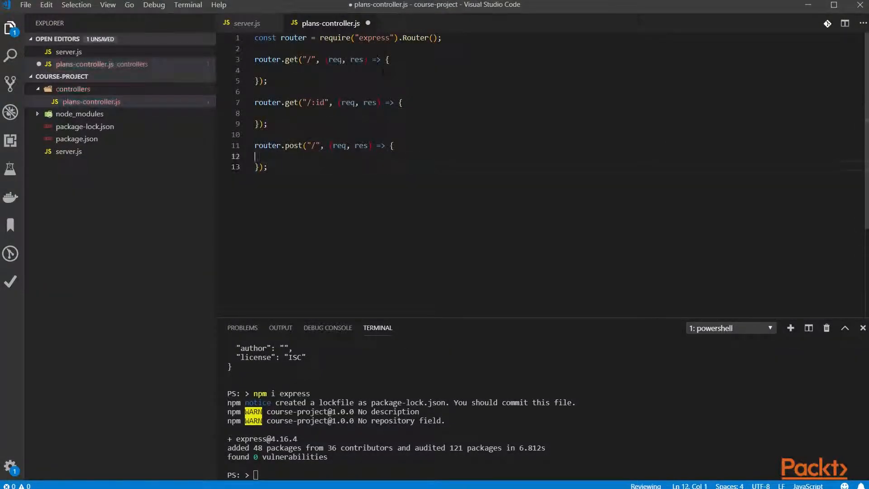
key(Enter)
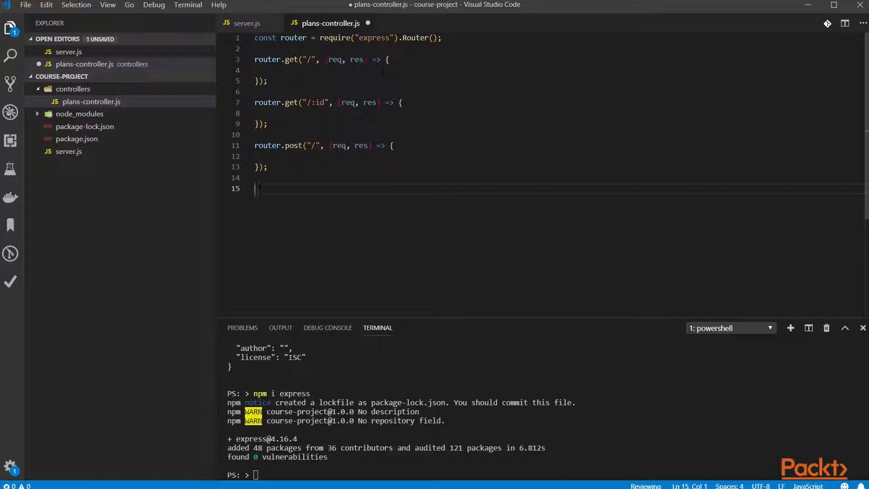
text(router.delete("/)
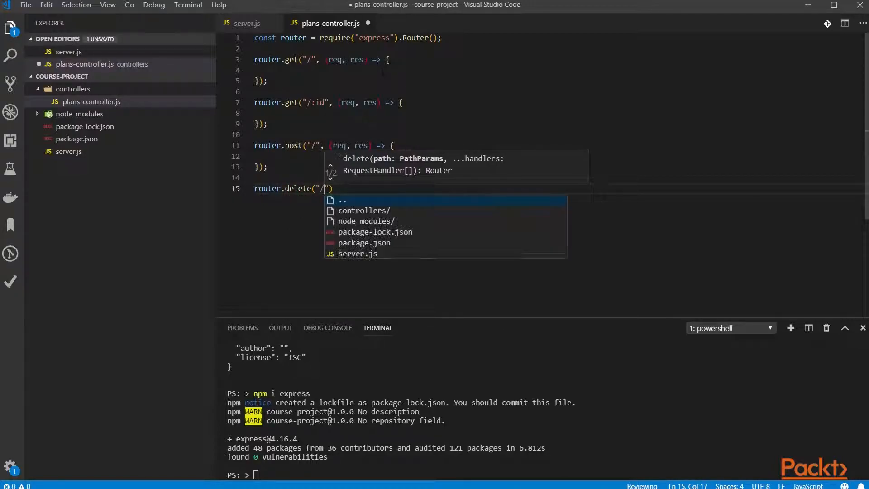
text(:id)
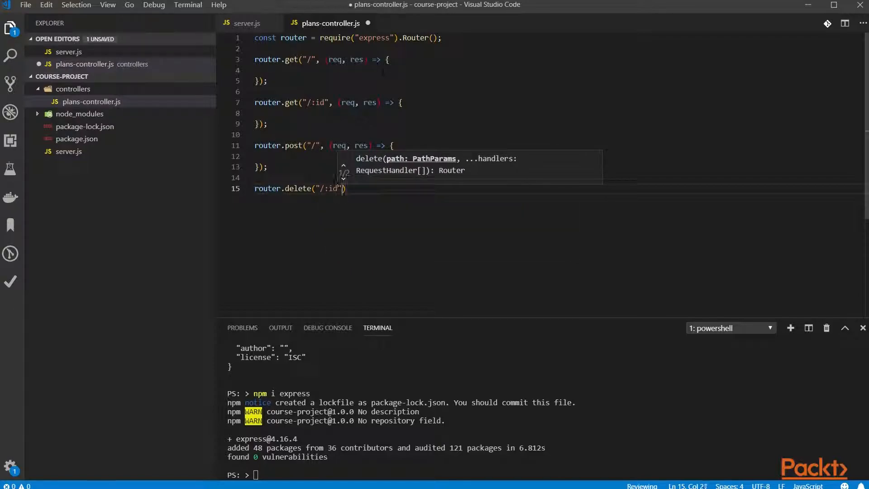
text(, (req, res)
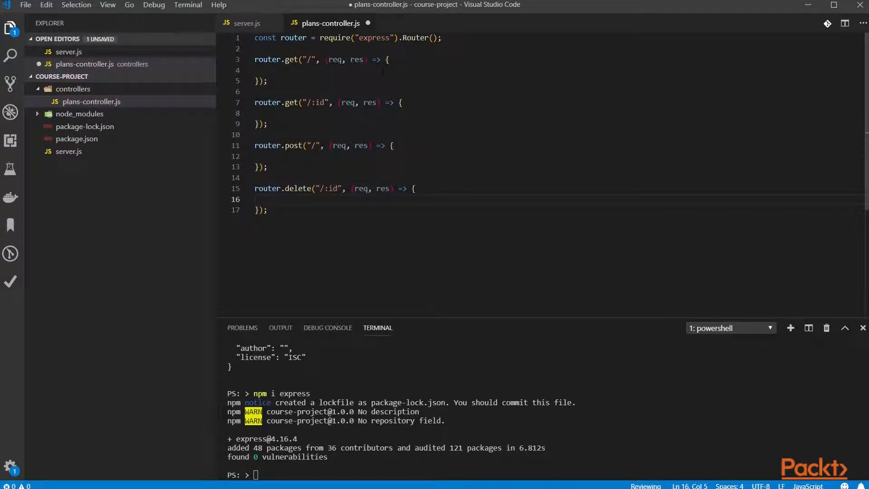
text(modu)
text(const)
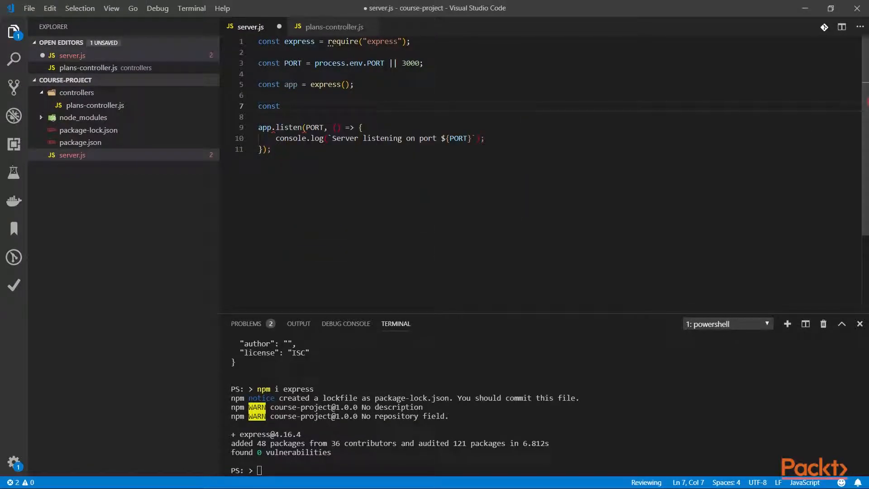
Require ./controllers/plans-controller as PlansController in server.js and save.
text(PlansController)
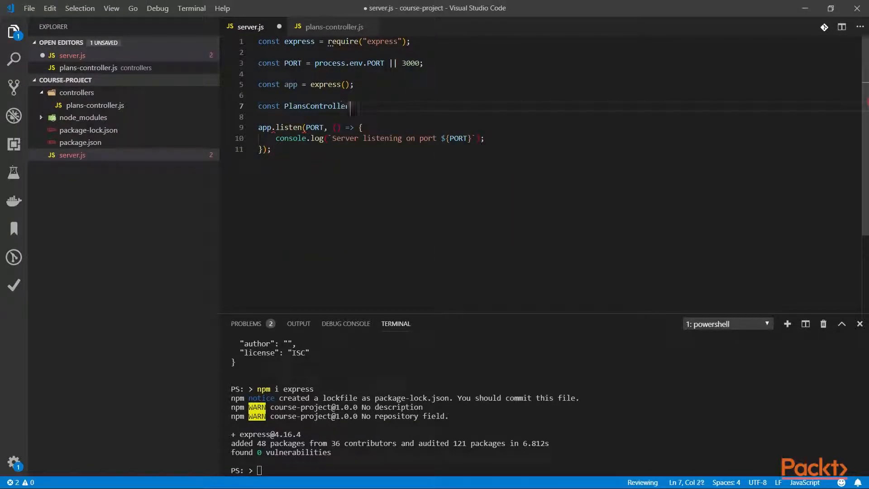
text(= require(""))
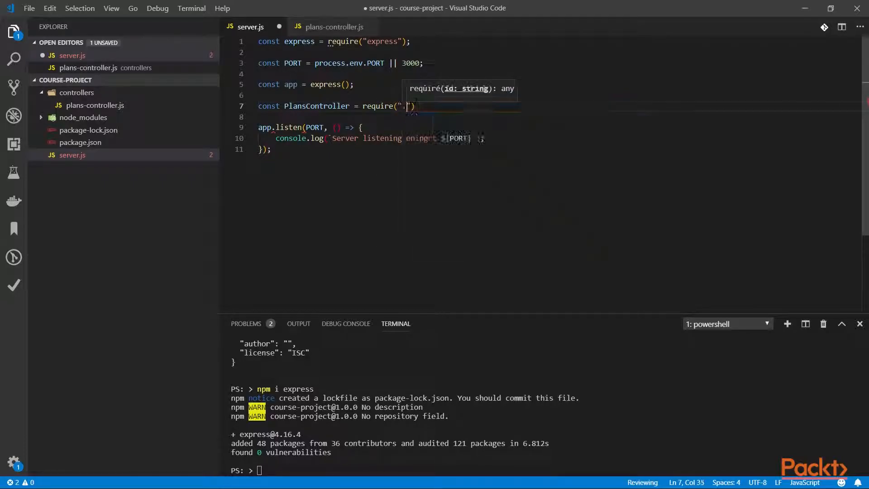
text(./controllers/plans-controller)
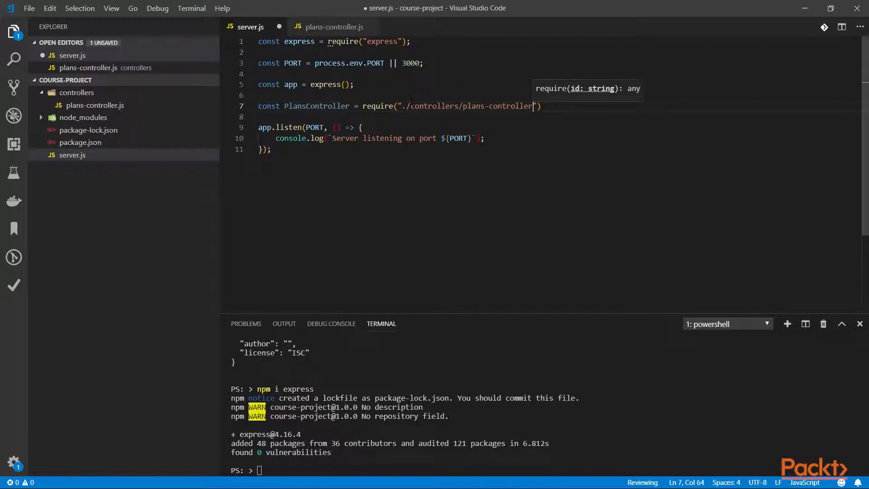
text(;)
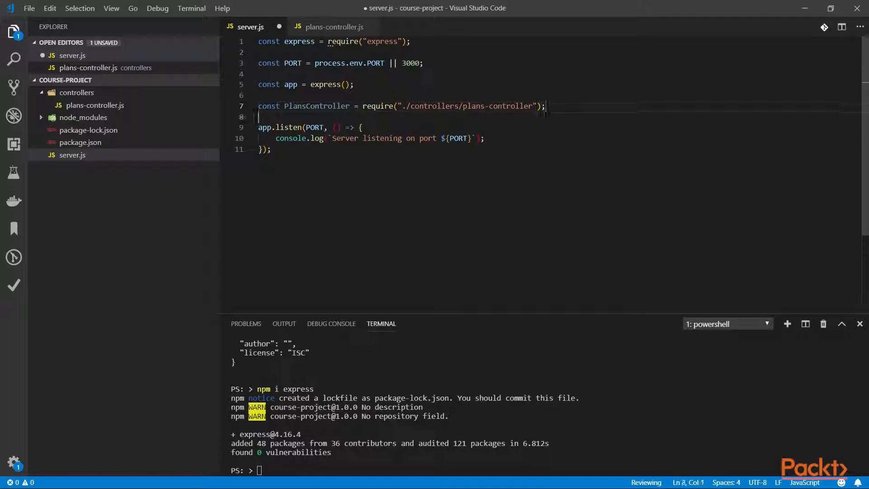
key(Ctrl+s)
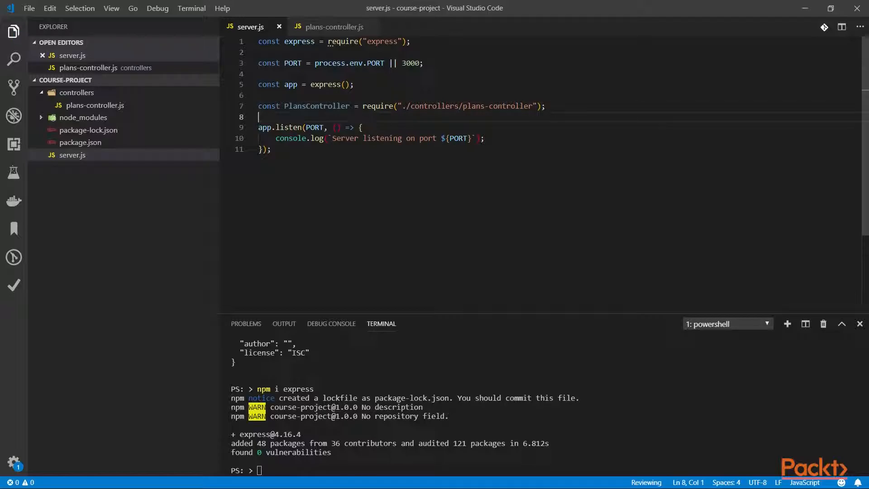
Mount the controller with app.use at /api/plans.
key(Enter)
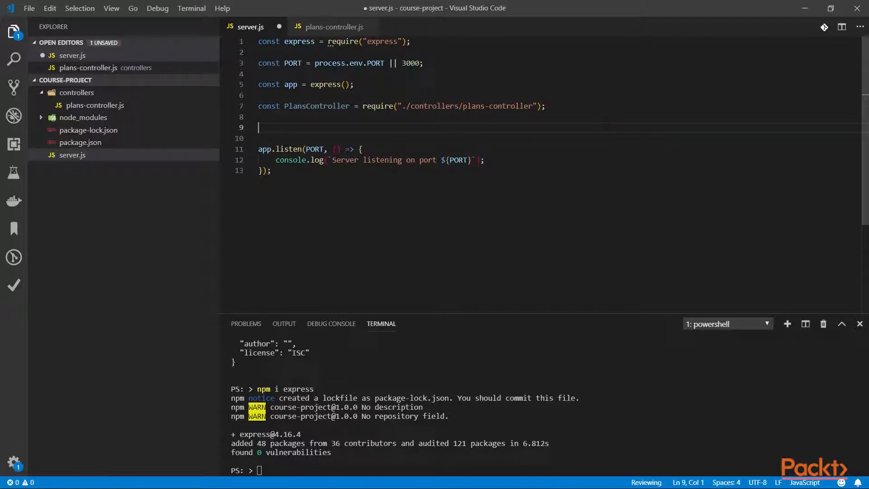
text(app.use(""))
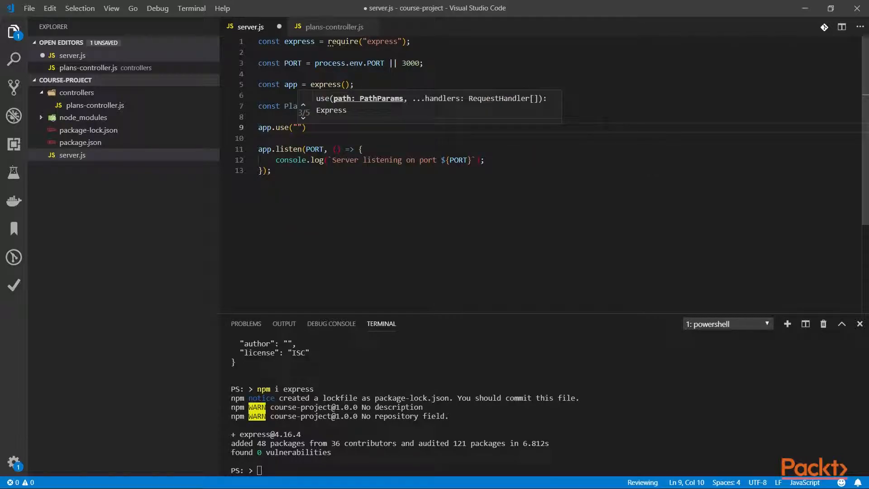
text(/api/plans)
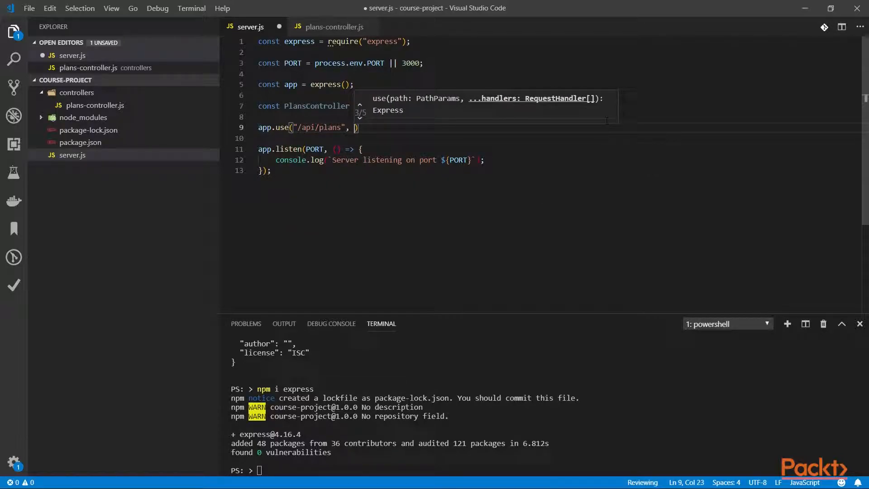
click(332, 27)
text(//)
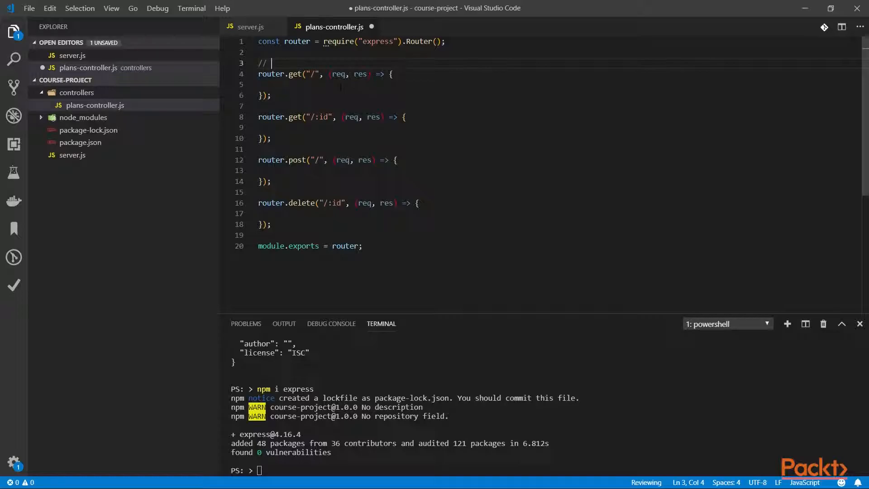
Comment the GET api/plans, GET api/plans/:id and POST routes with method and path.
text(api/plans)
text(//)
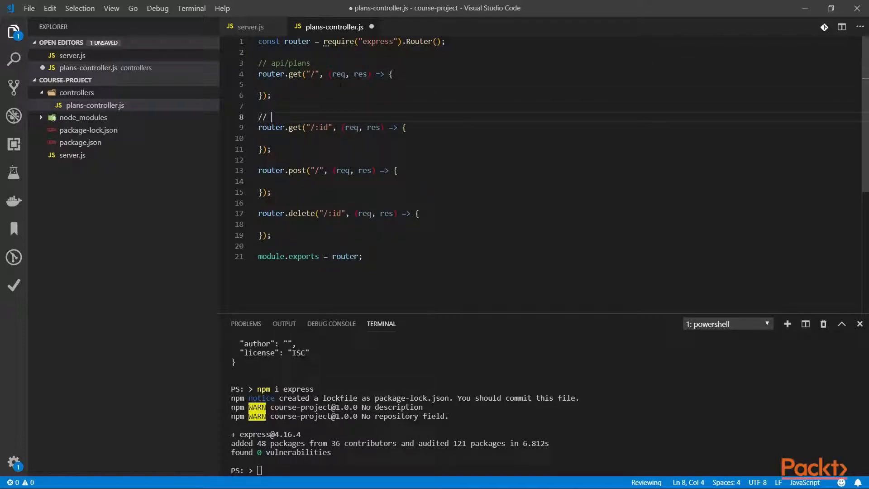
text(api/plans)
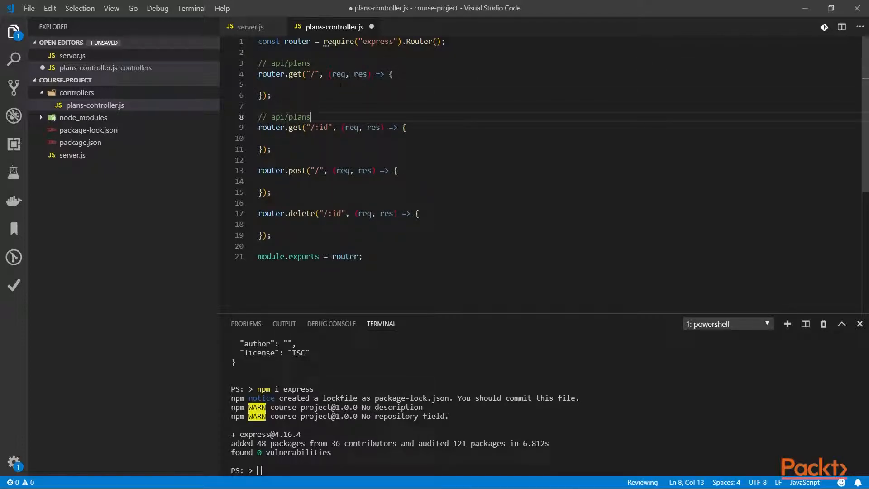
text(/:id)
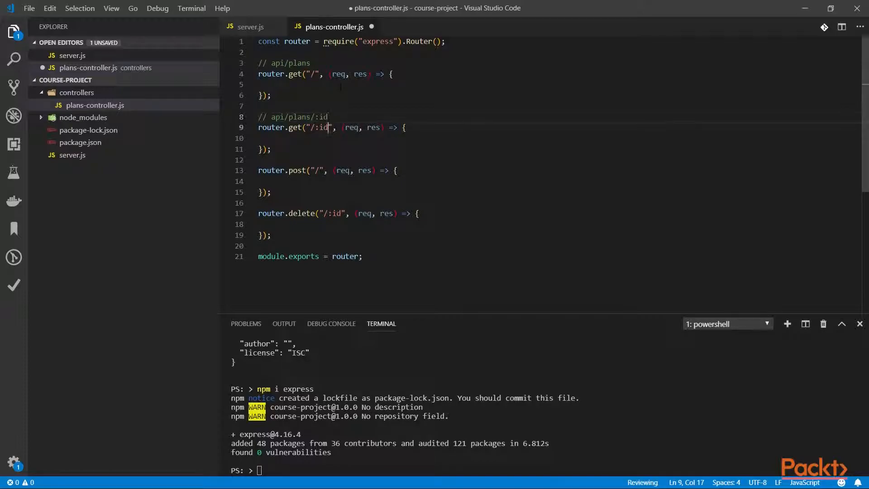
text(//POST api/plans)
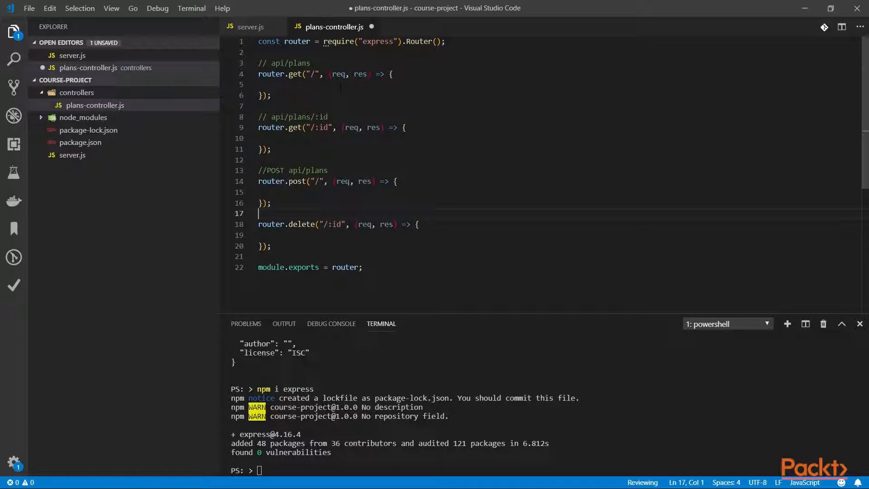
Label the DELETE route, fix the GET api/plans comment and return to server.js.
key(Enter)
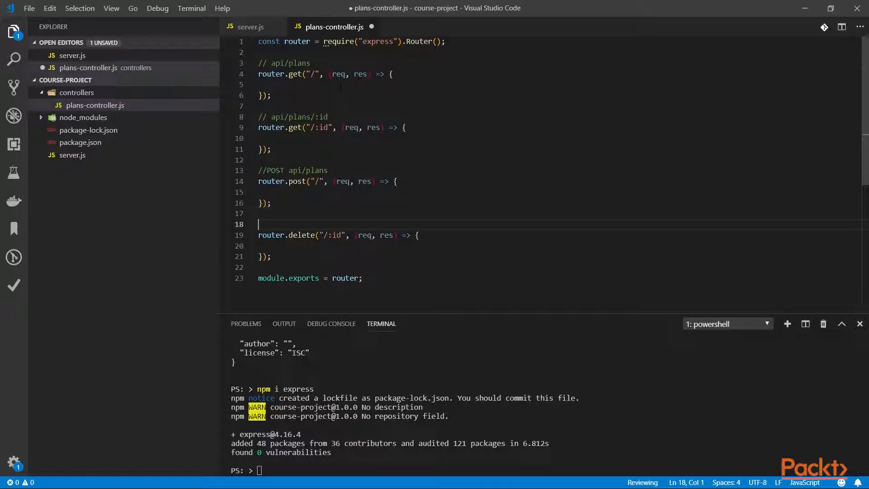
text(DELETE api/plans)
click(298, 117)
text(GET)
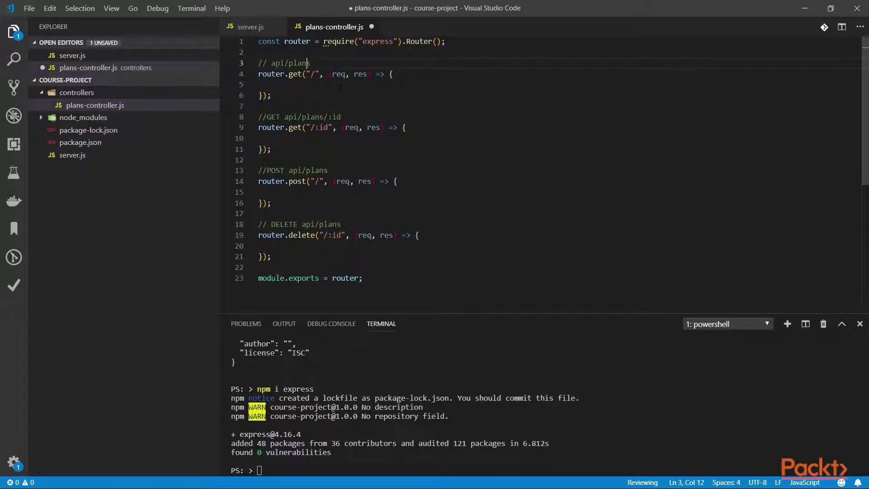
text(//GET api/plans)
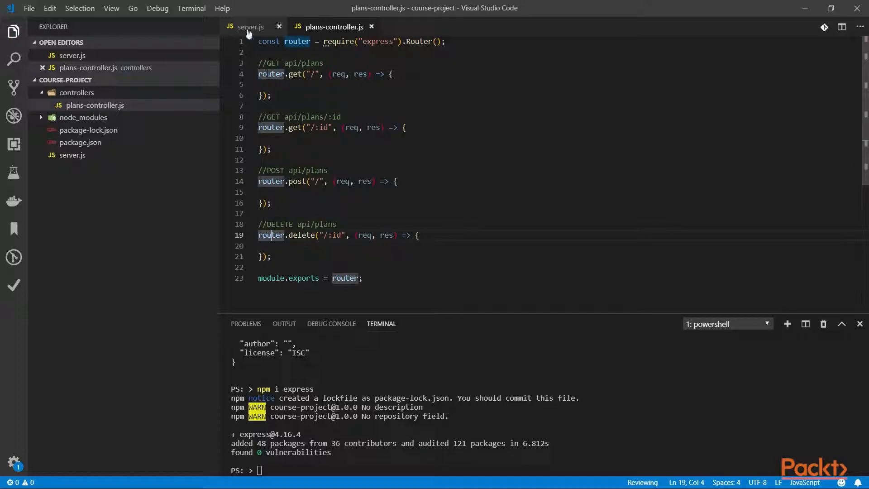
click(250, 26)
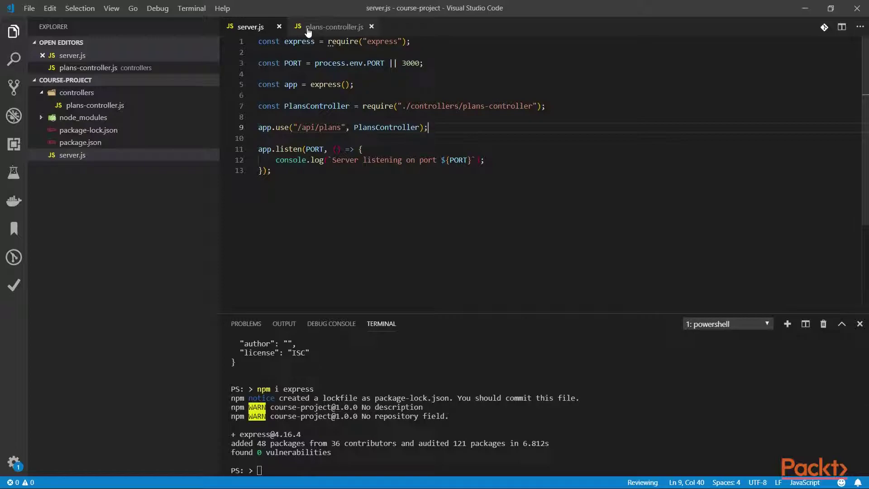
Create a utilities folder with a new async-wrapper.js file inside it.
click(333, 26)
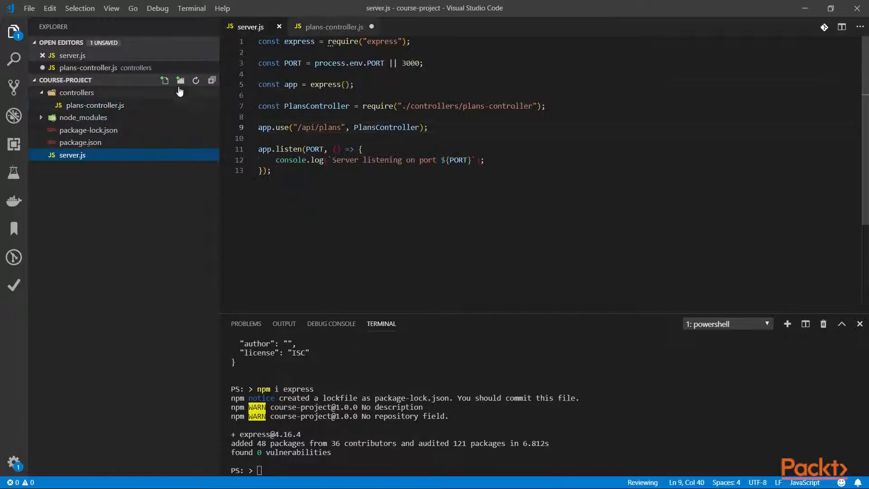
click(180, 80)
text(utilities)
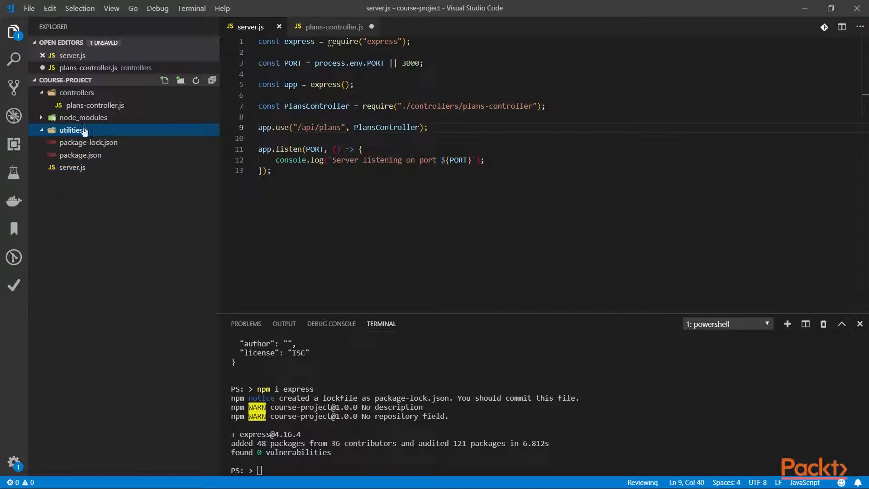
click(165, 79)
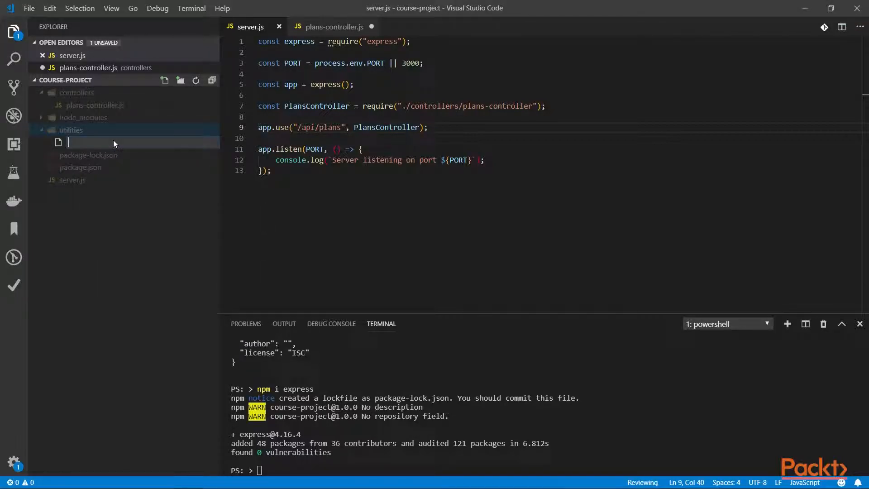
text(async-wrap)
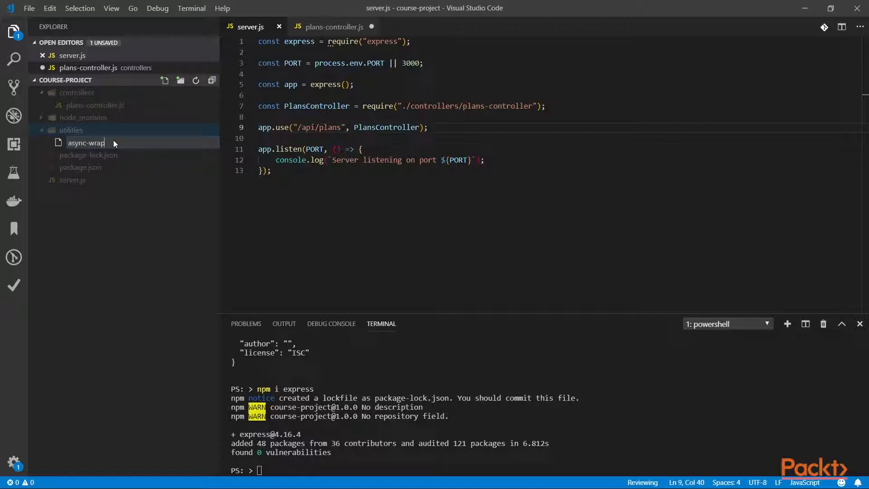
key(Enter)
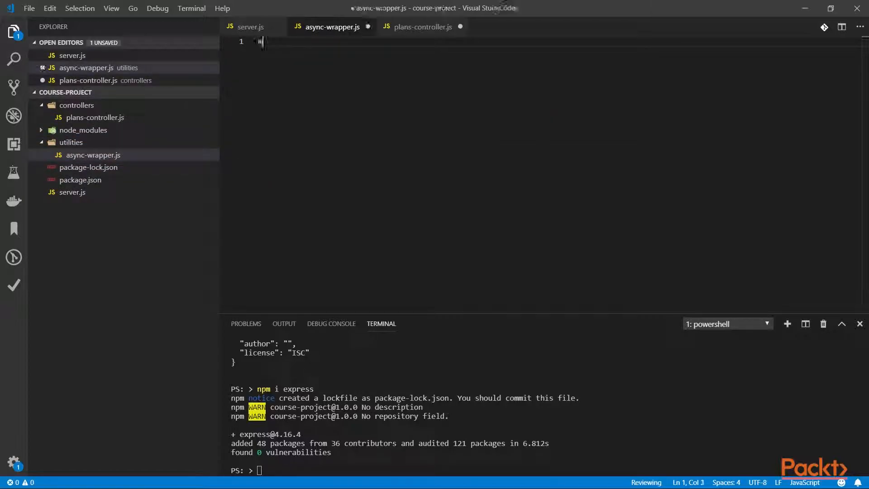
Export an AsyncWrapper function returning a (req, res, next) middleware.
text(module.exports)
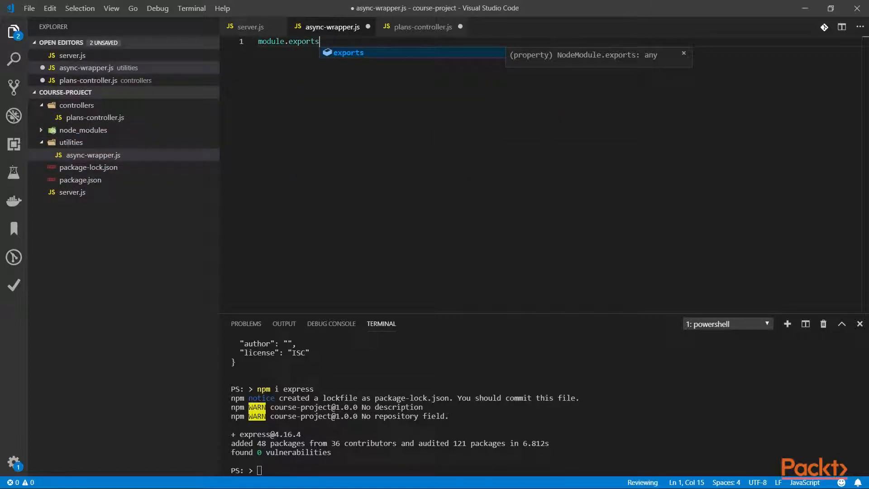
text(.AsyncWrapper =)
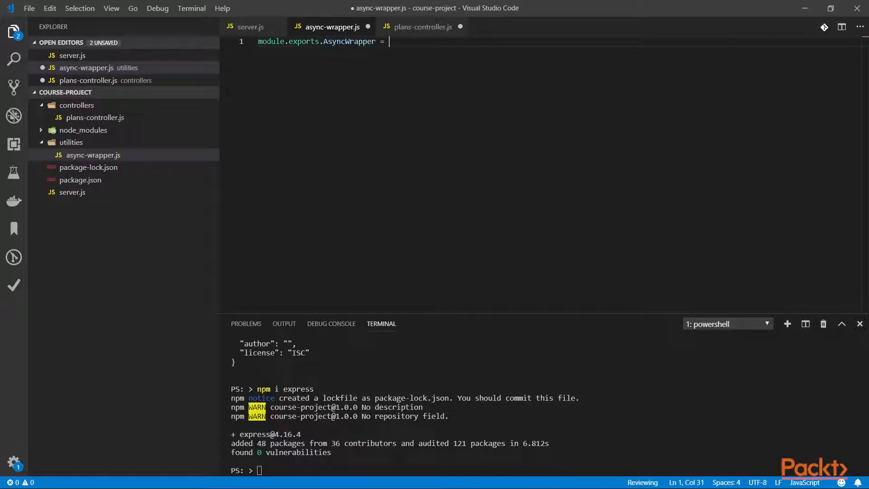
text(function AsyncWrapper(fn) {)
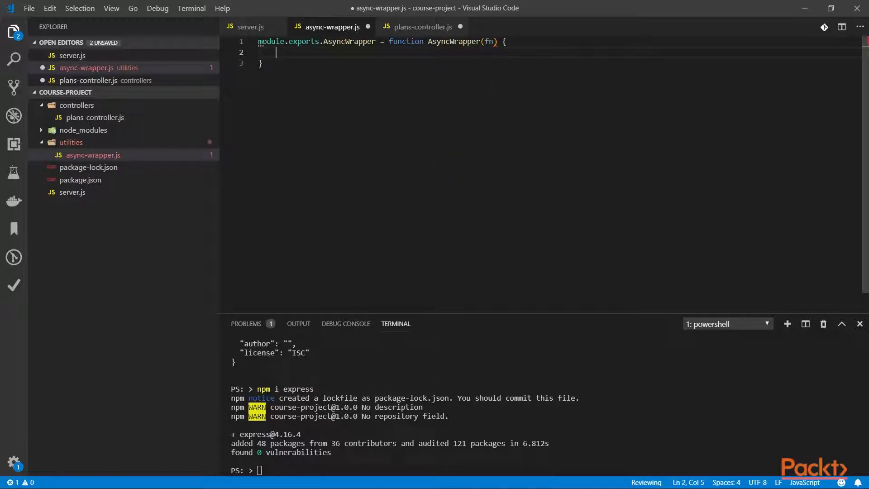
text(return ()
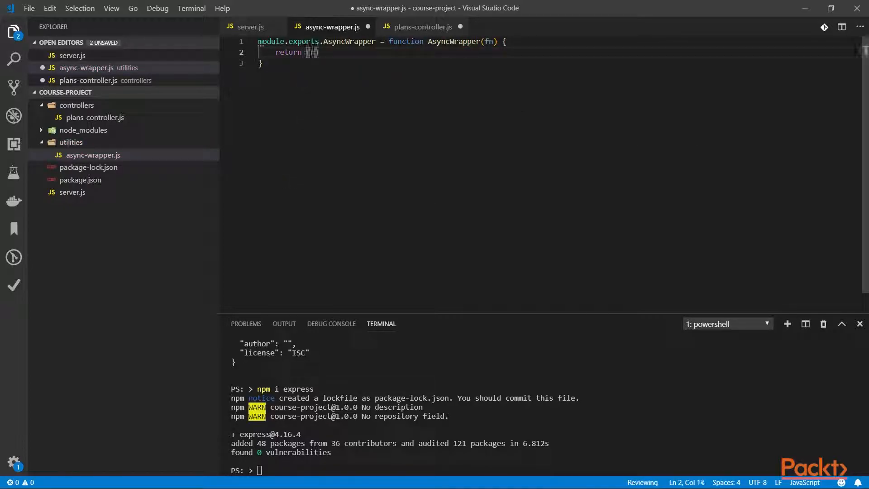
text((req, res, next))
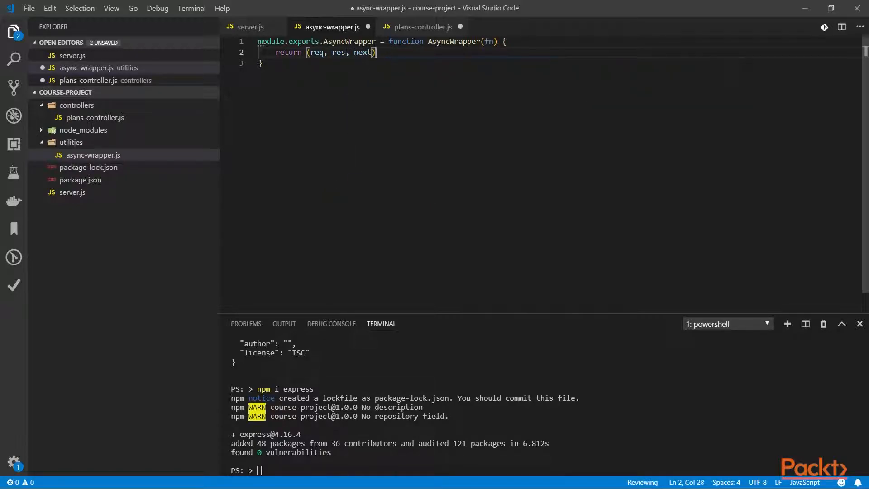
text(=> {})
text(return)
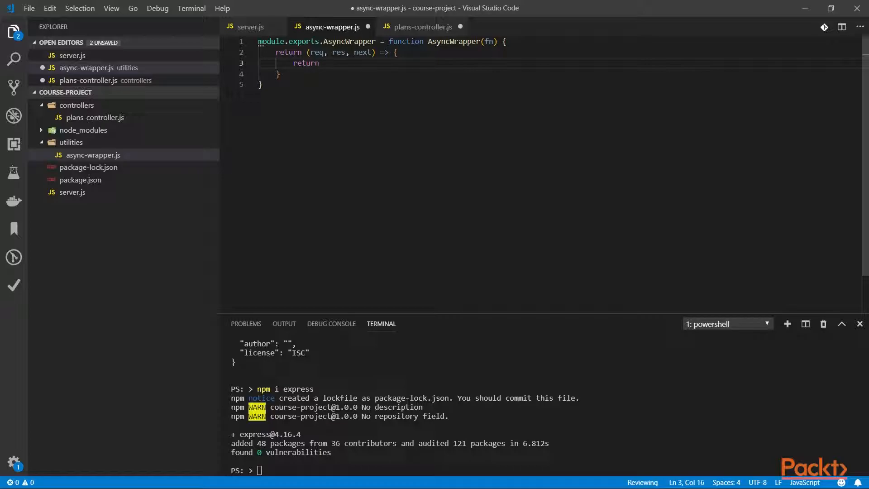
Have the middleware return fn(req, res).catch(next) to forward errors.
text(fn(req)
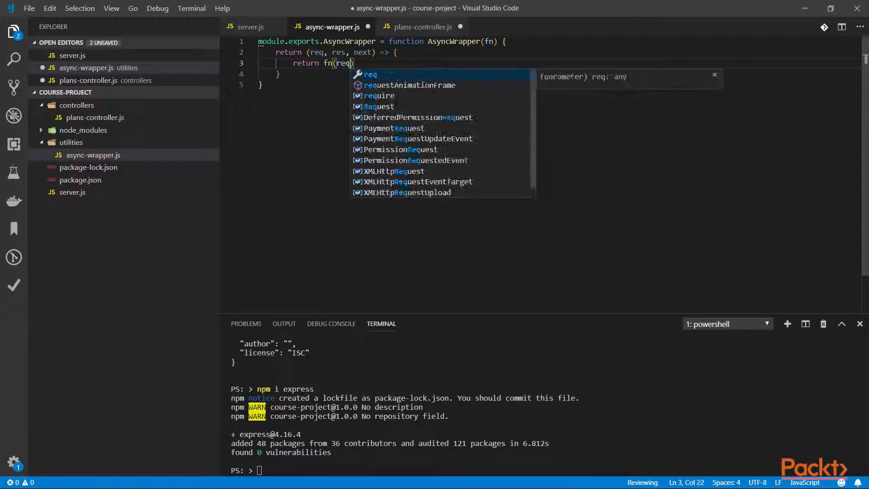
text(, res);c)
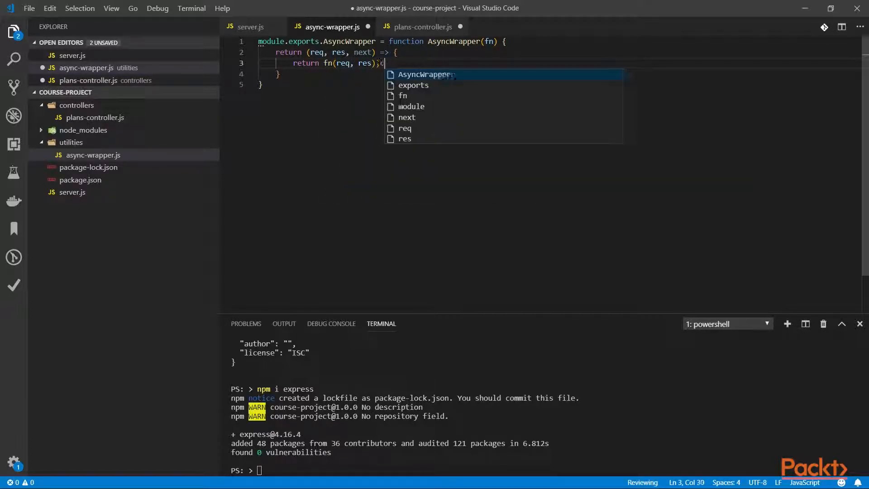
text(.catch()
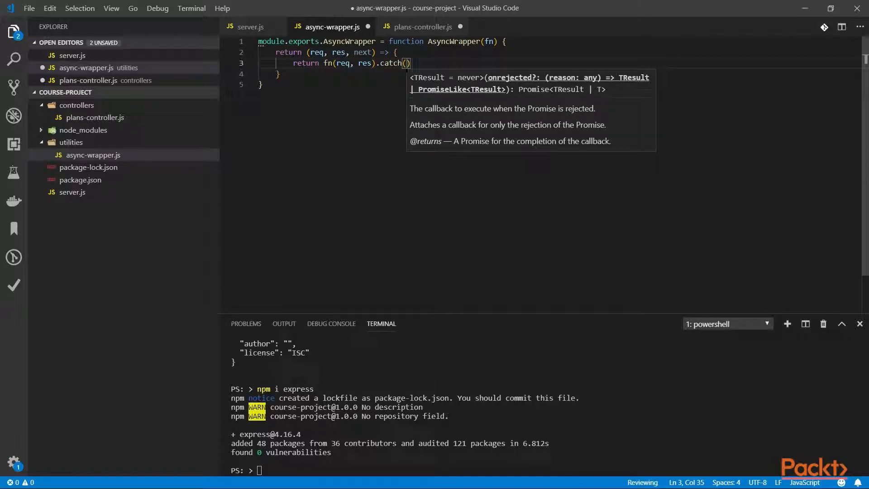
text(next)
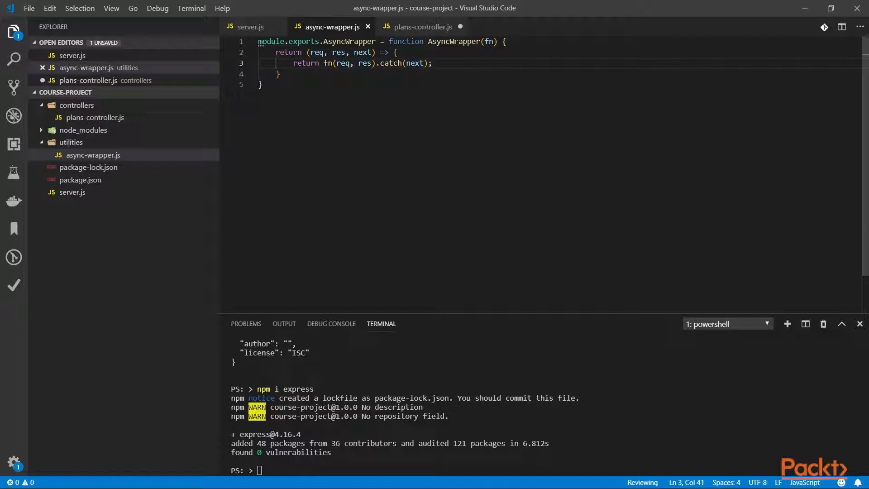
mouse_move(414, 34)
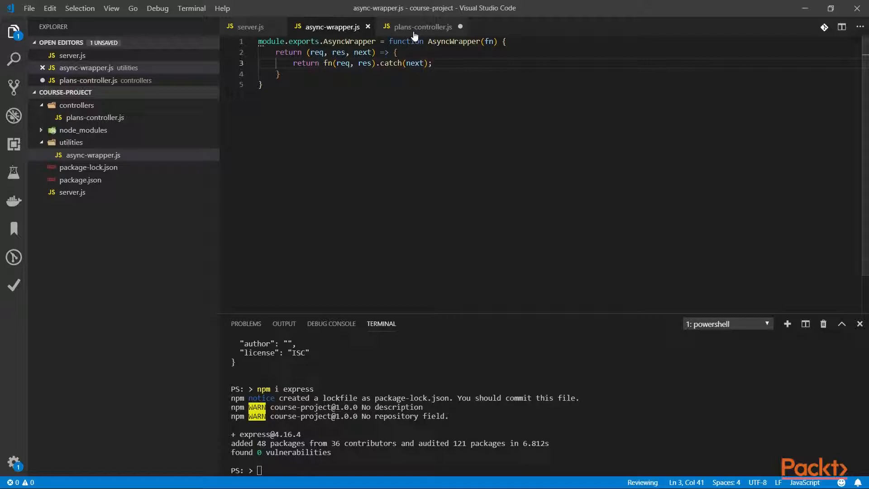
Import asyncWrapper from ../utilities/async-wrapper in plans-controller.js.
click(423, 26)
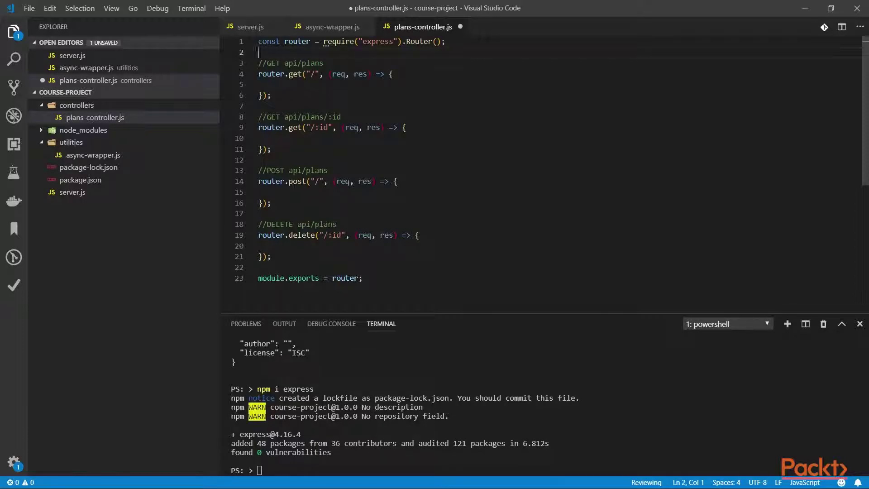
text(const)
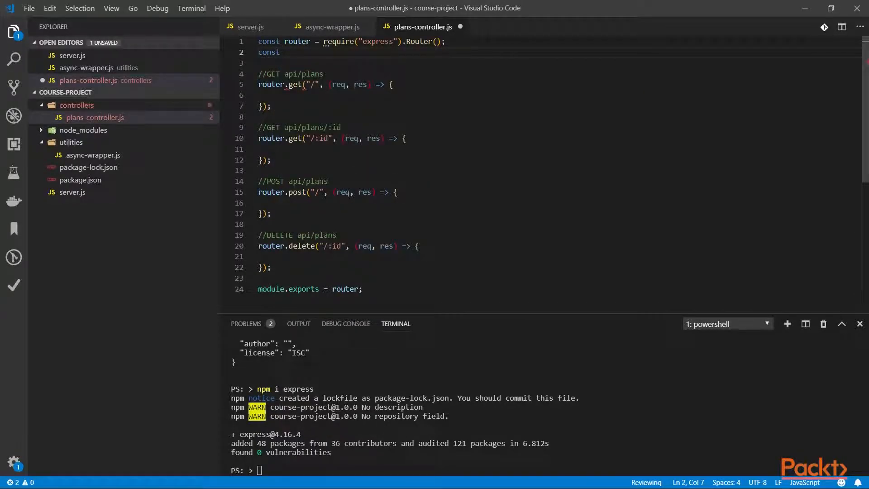
text(Async)
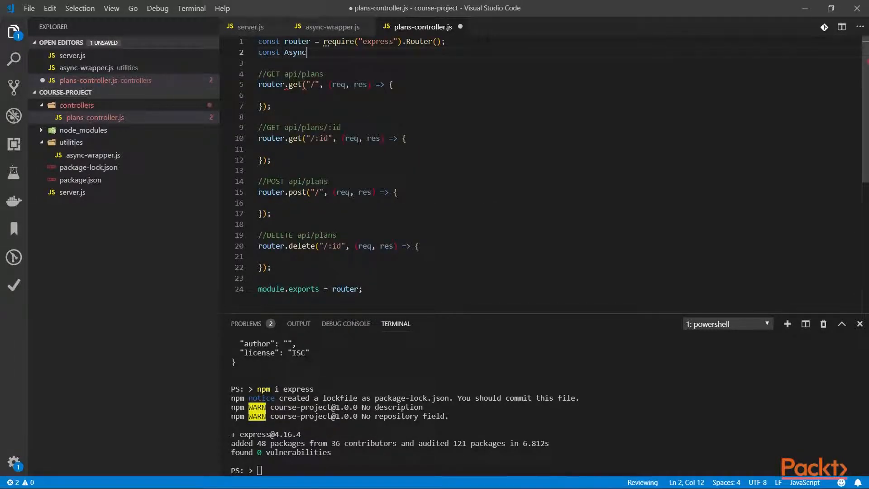
text(Wrapper = require)
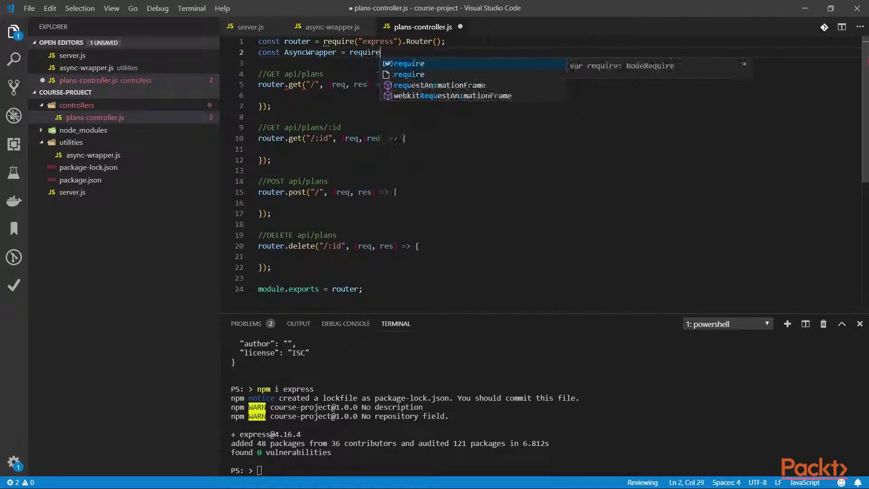
text(("../utilities/async-wrapper").AsyncWrapper;)
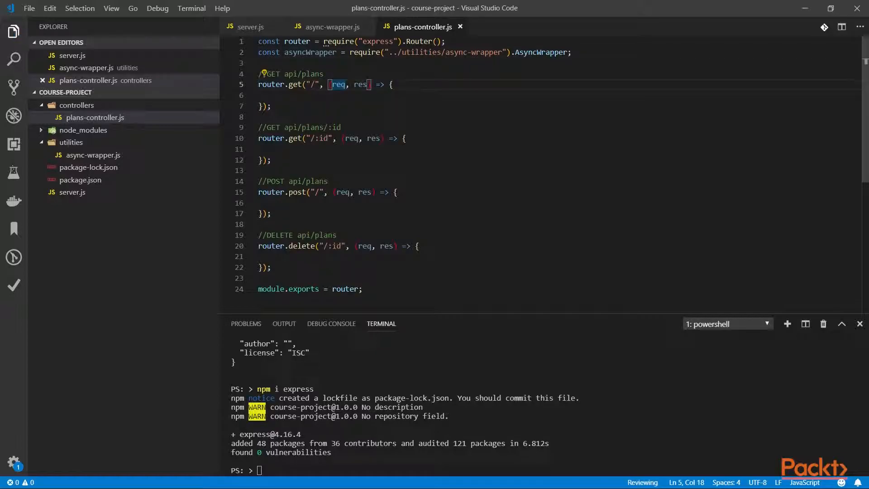
text(asyncWrapper()
click(267, 106)
text())
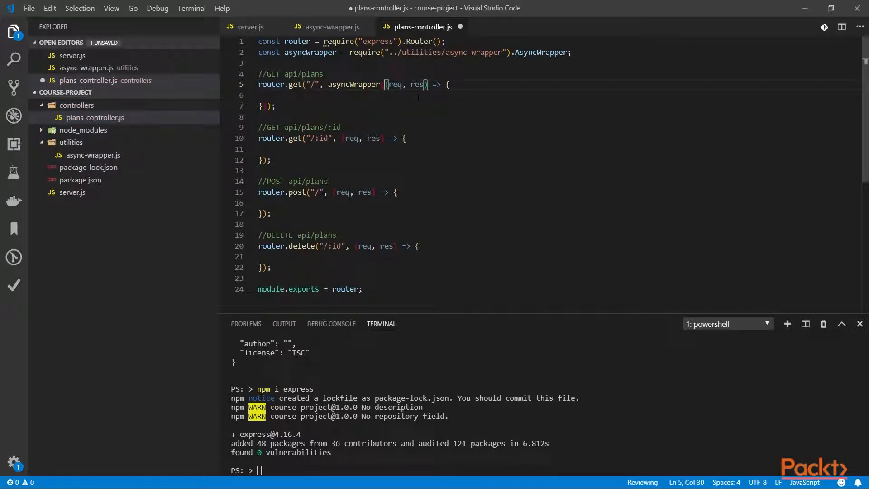
Wrap the GET / handler in asyncWrapper with an async callback and save.
text(async)
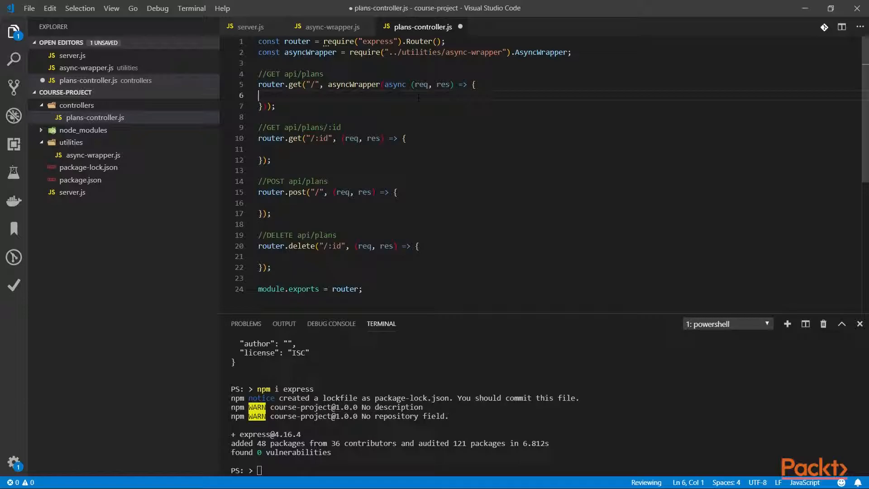
text(req)
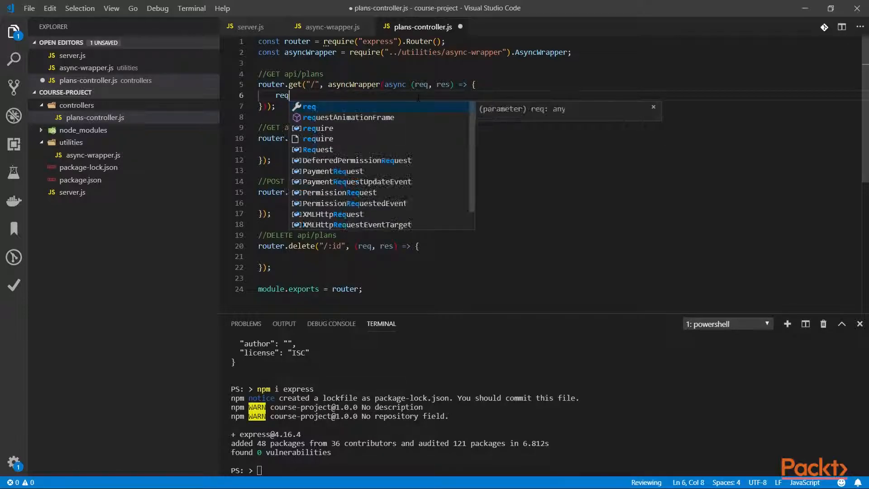
text(.)
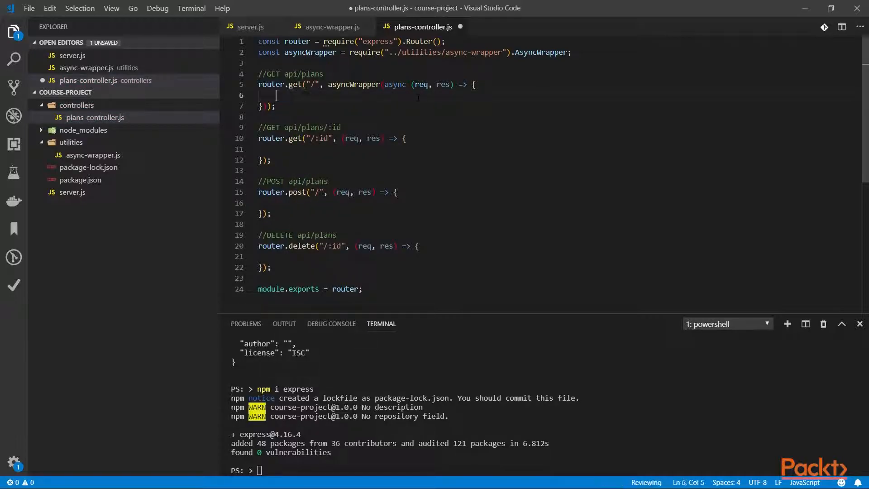
key(Ctrl+s)
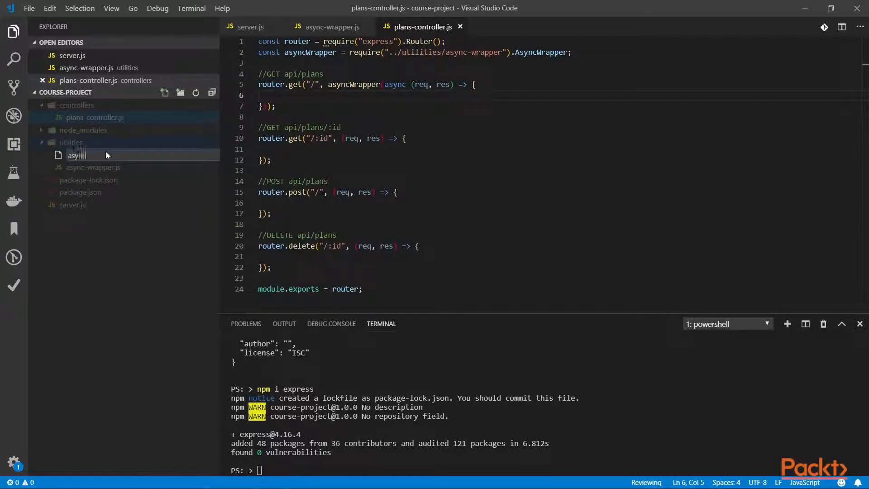
Name the file async-wrapper.d.ts and declare AsyncWrapper importing RequestHandler from 'express'.
text(async-wrapper.d.ts)
text(import)
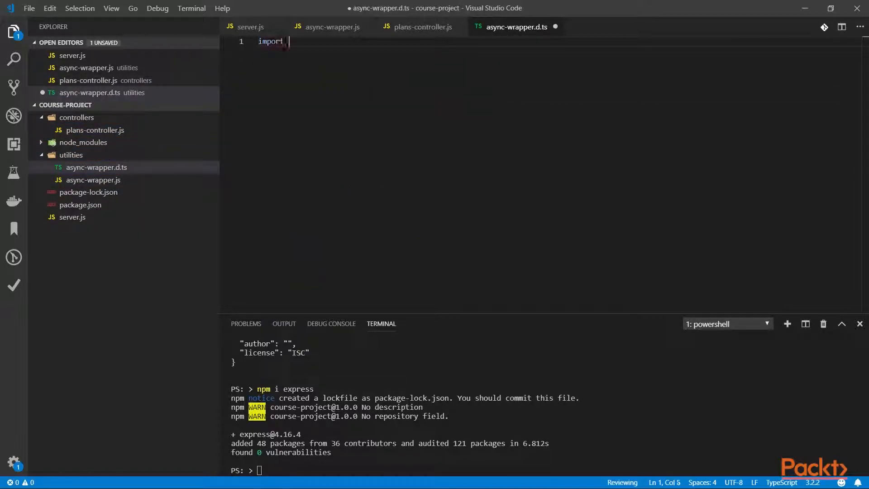
text({Request})
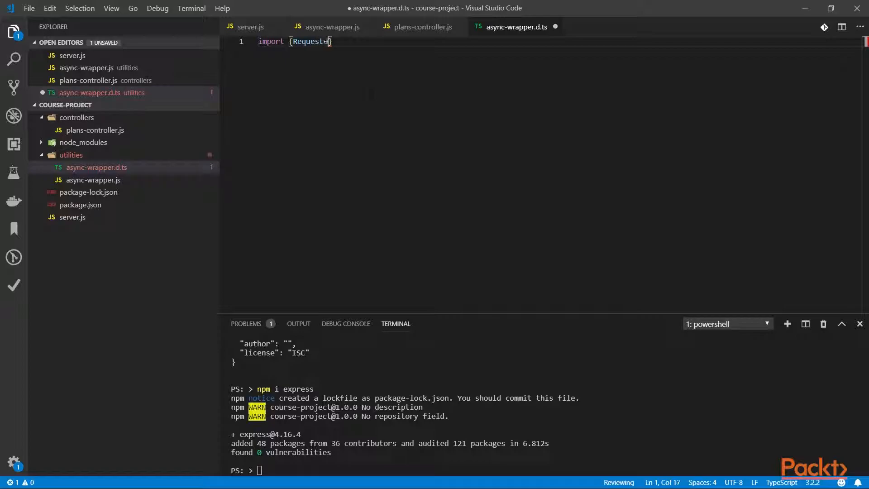
text(Handler} from 'express';)
text(export function AsyncWrapper(fn: )
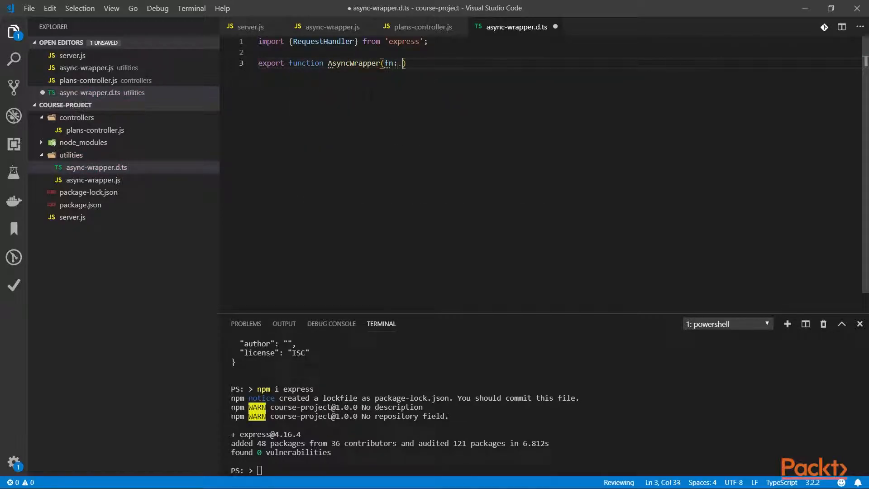
text(Requ)
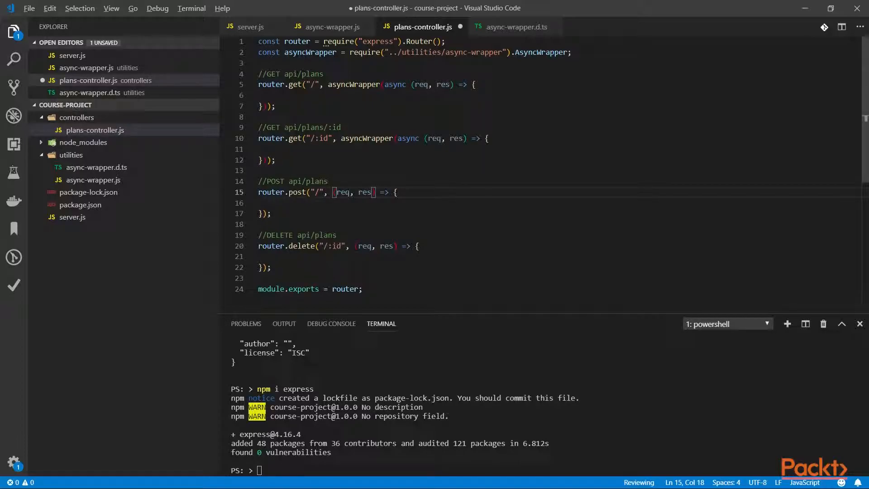
Wrap the POST and DELETE plans callbacks in asyncWrapper(async ...) and save plans-controller.js.
text(asyncWrapper)
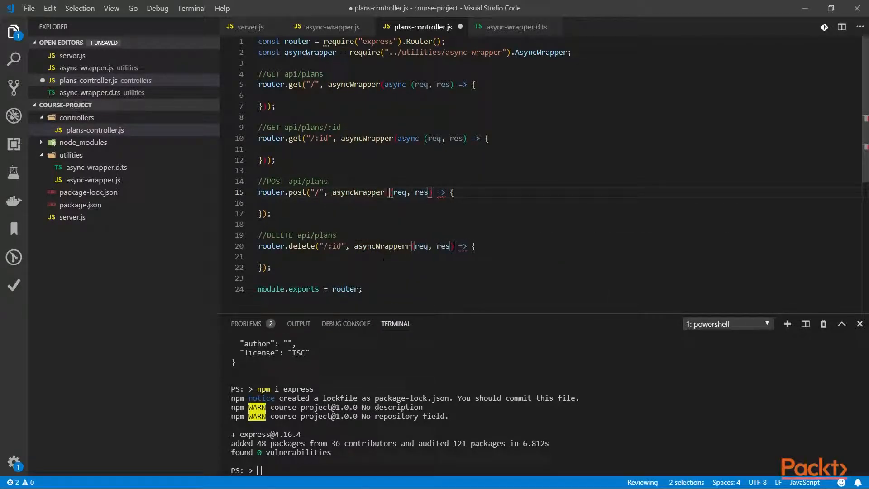
text(async ()
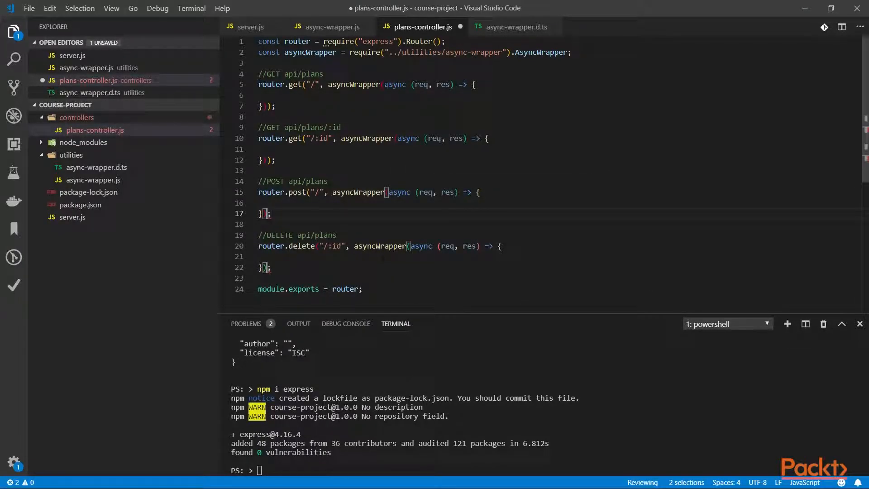
key(Ctrl+s)
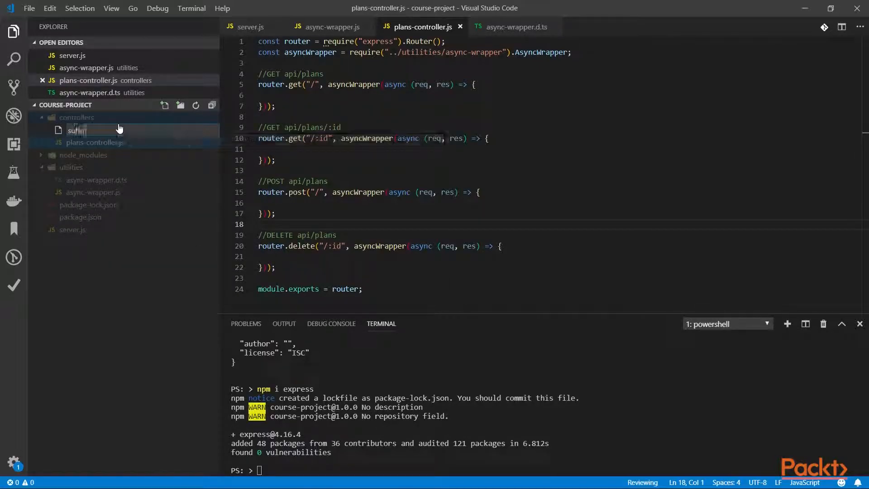
Name the file subscriptions-controller.js and copy the plans router code into it.
text(subscriptions-)
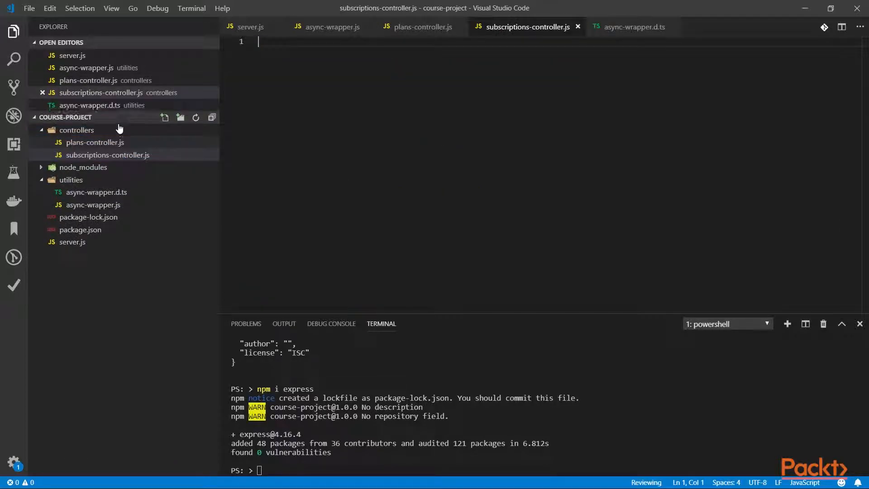
click(422, 26)
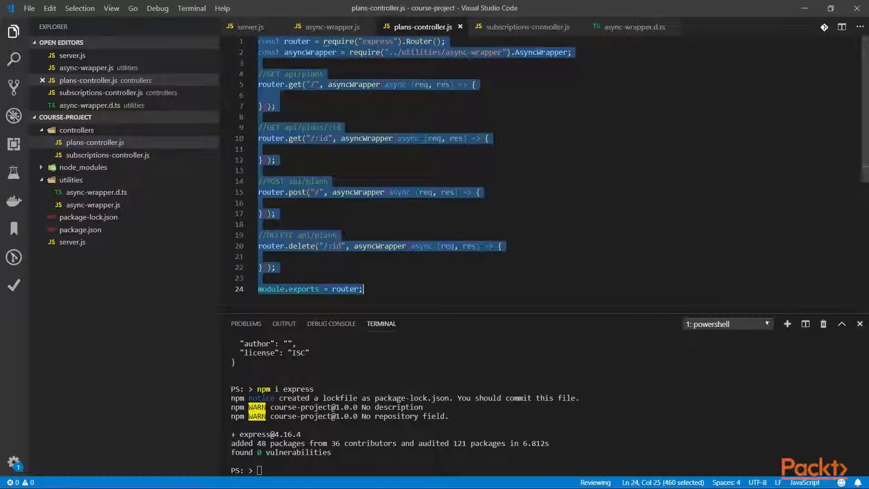
click(528, 26)
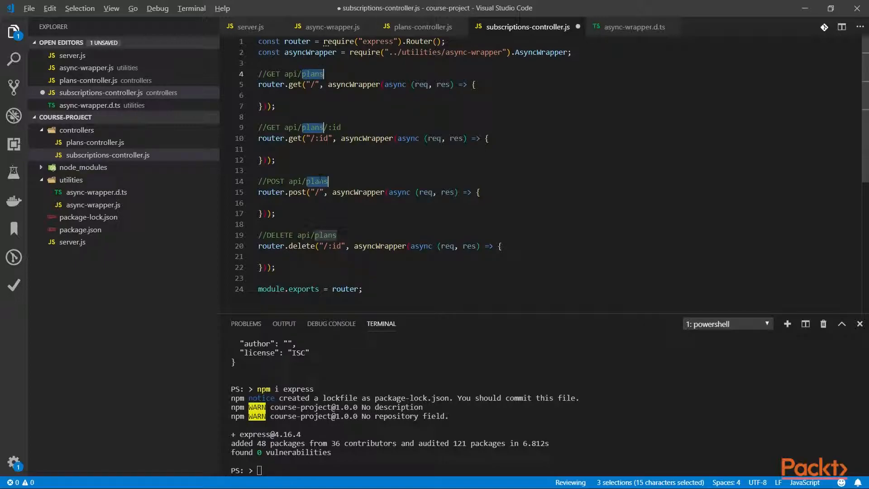
Replace 'plans' with 'subscriptions' in the route comments, then return to server.js.
text(subs)
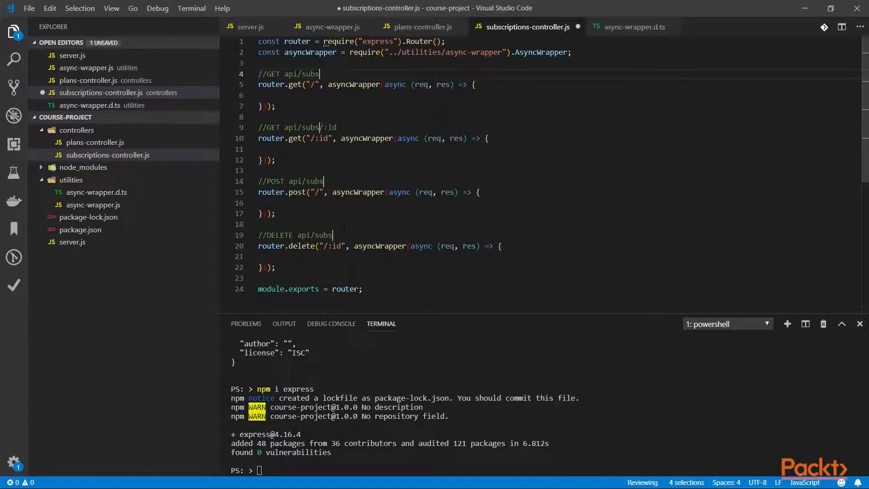
text(criptions)
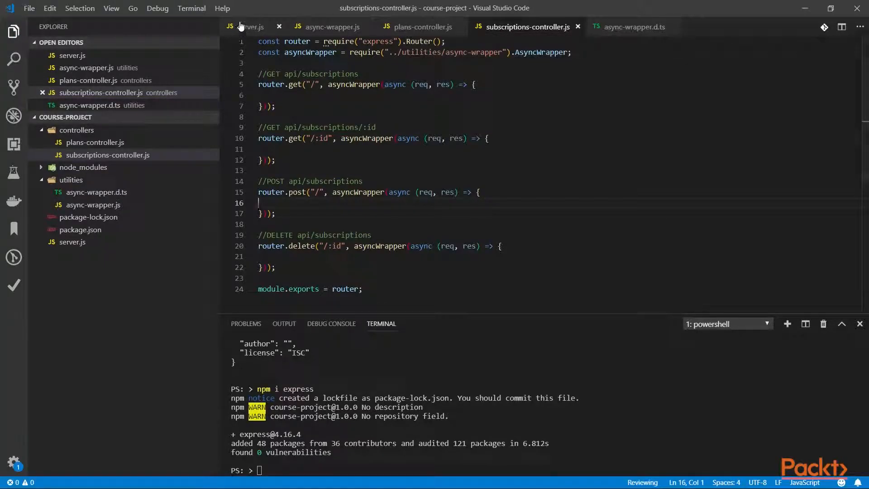
click(250, 26)
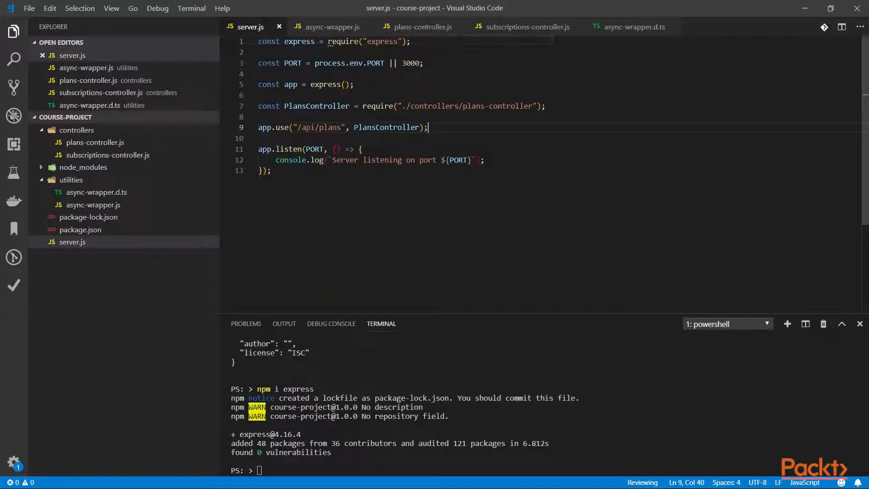
Require SubscriptionsController and mount it with app.use at /api/subscriptions.
text(const SubscriptionsController = require("./controllers/subscriptions-controller");)
text(app.use("/api/subscriptions)
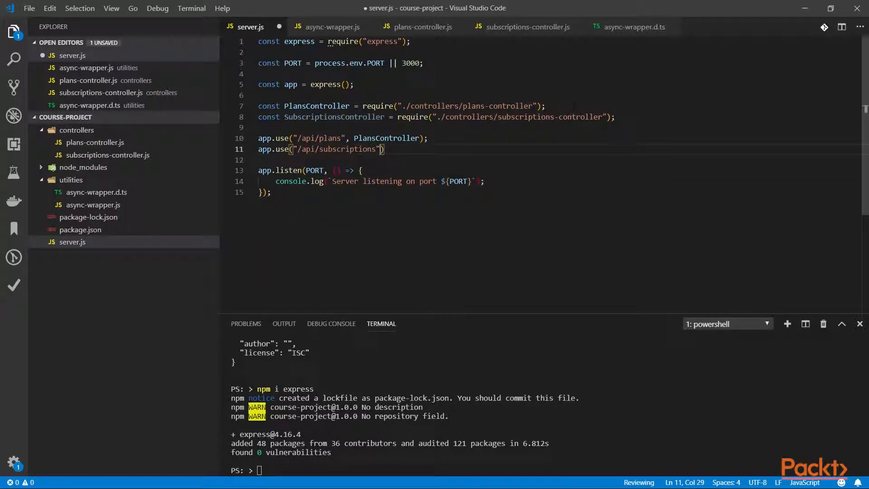
text(, SubscriptionsController)
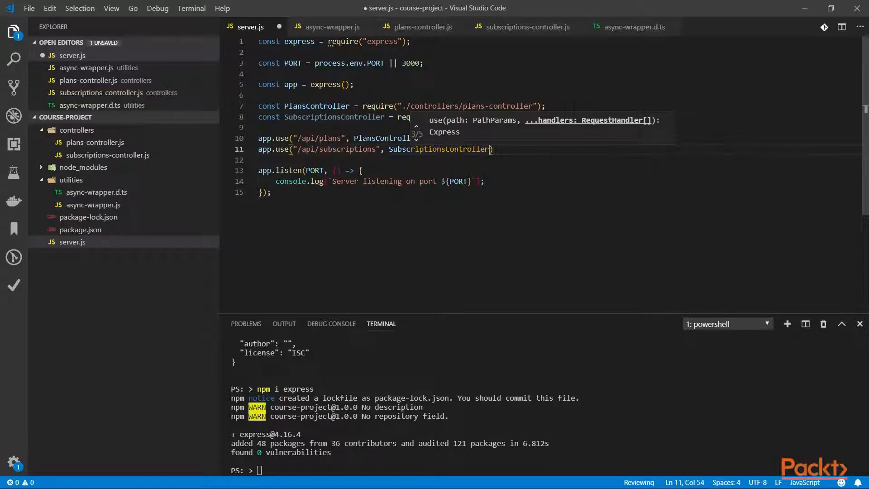